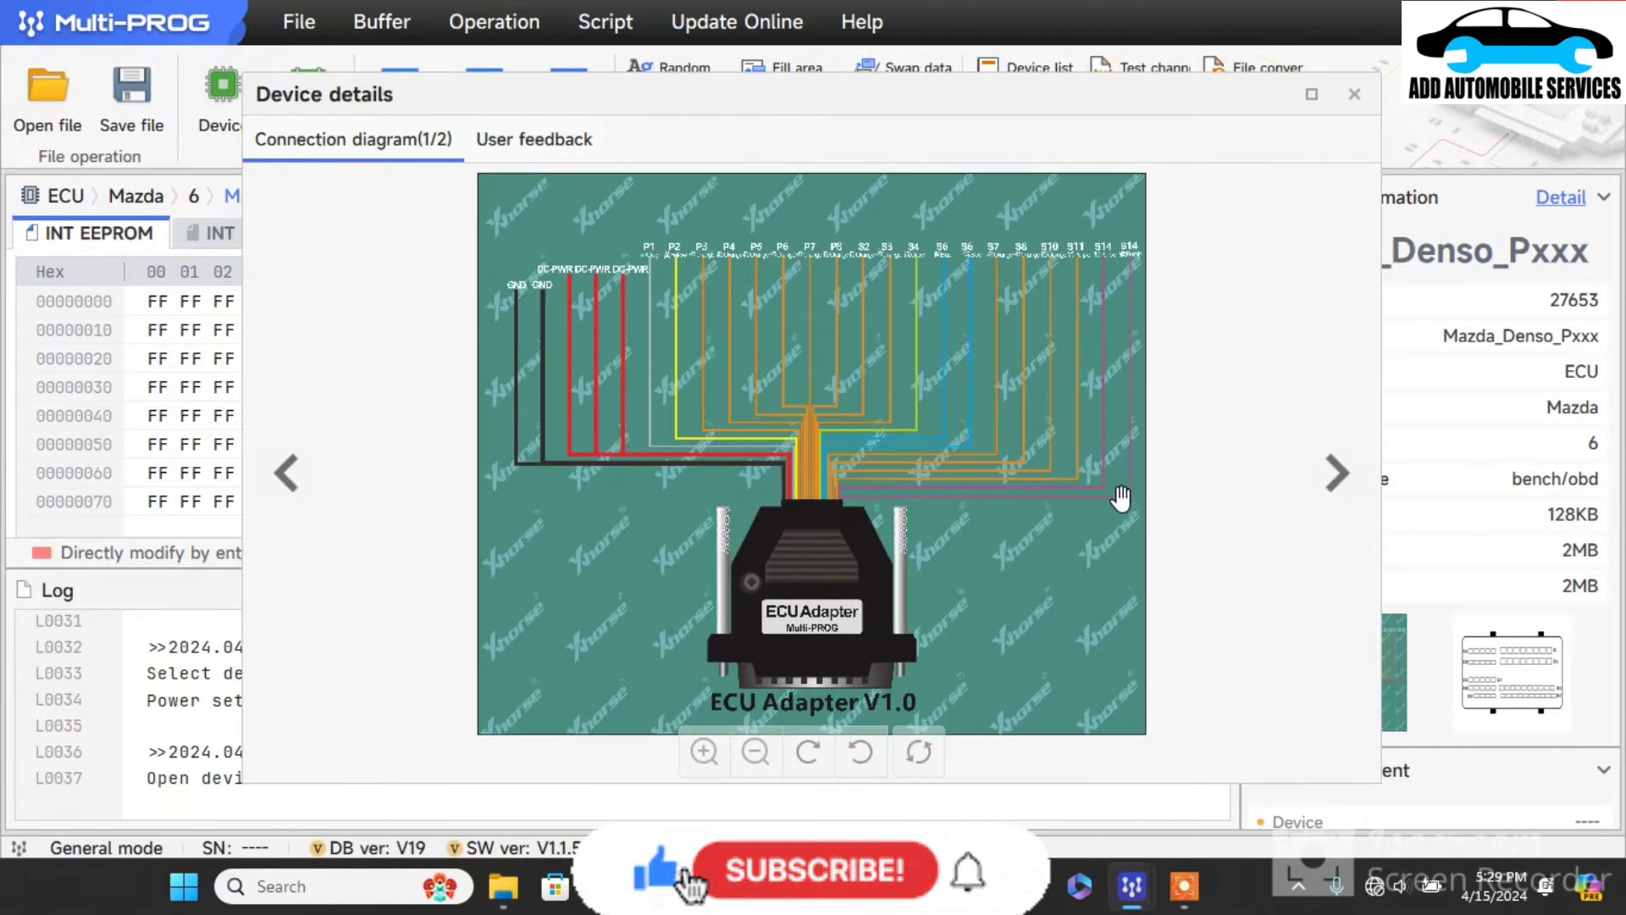
Step: Show the Mazda Denso ECU connection diagram page 2/2 with the pin table fully opaque
left_click(1336, 473)
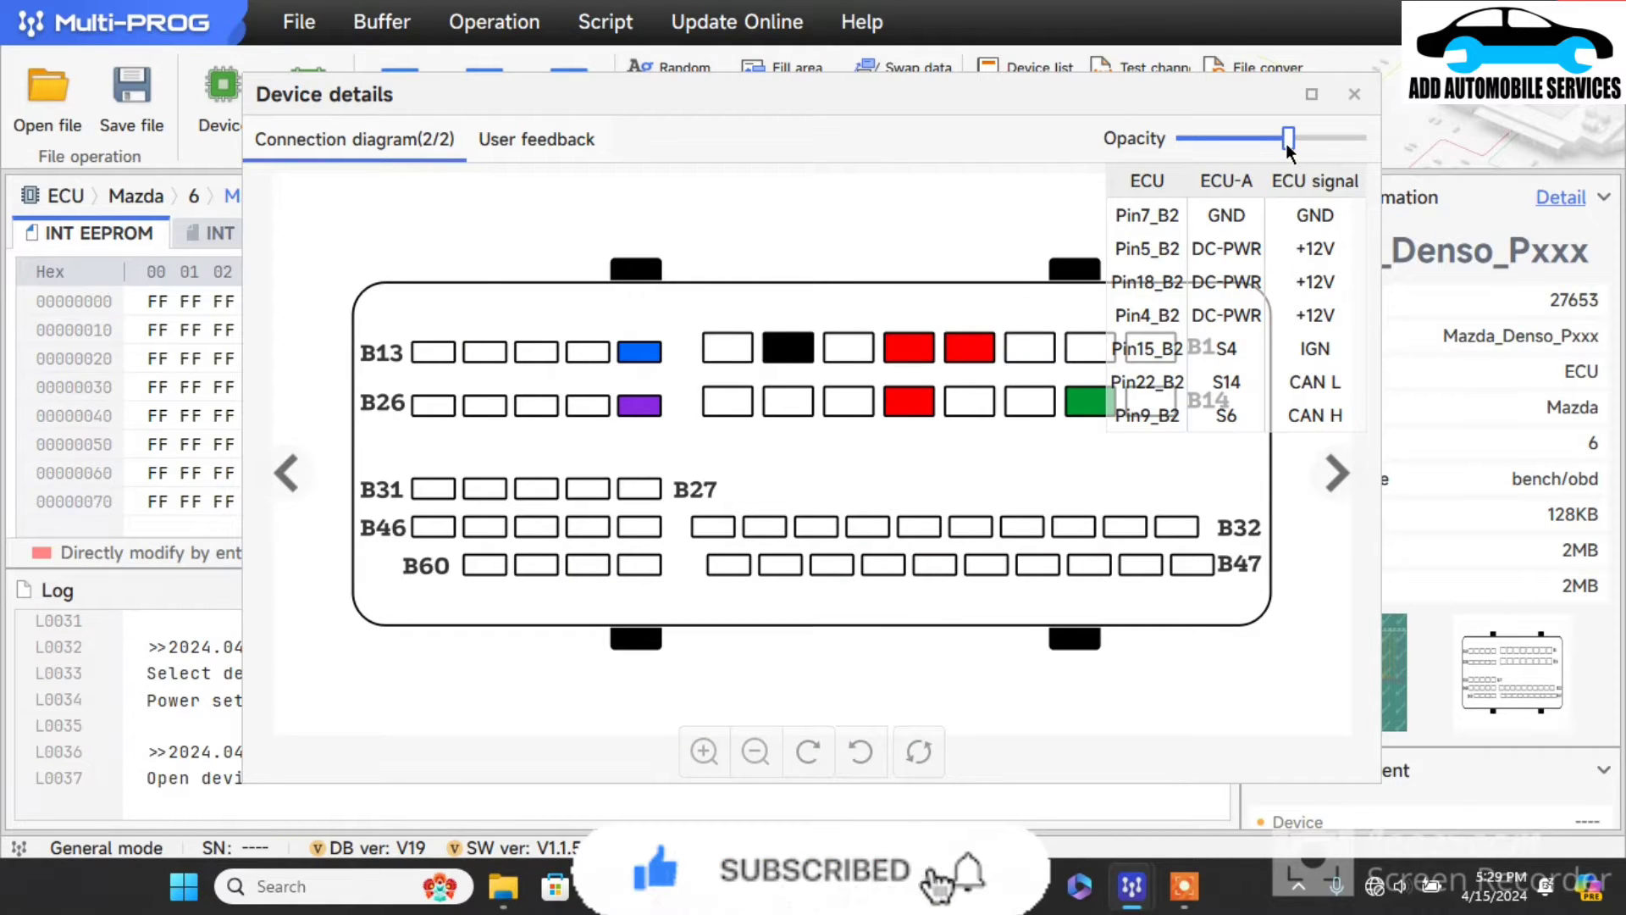
left_click_drag(1264, 137, 1358, 138)
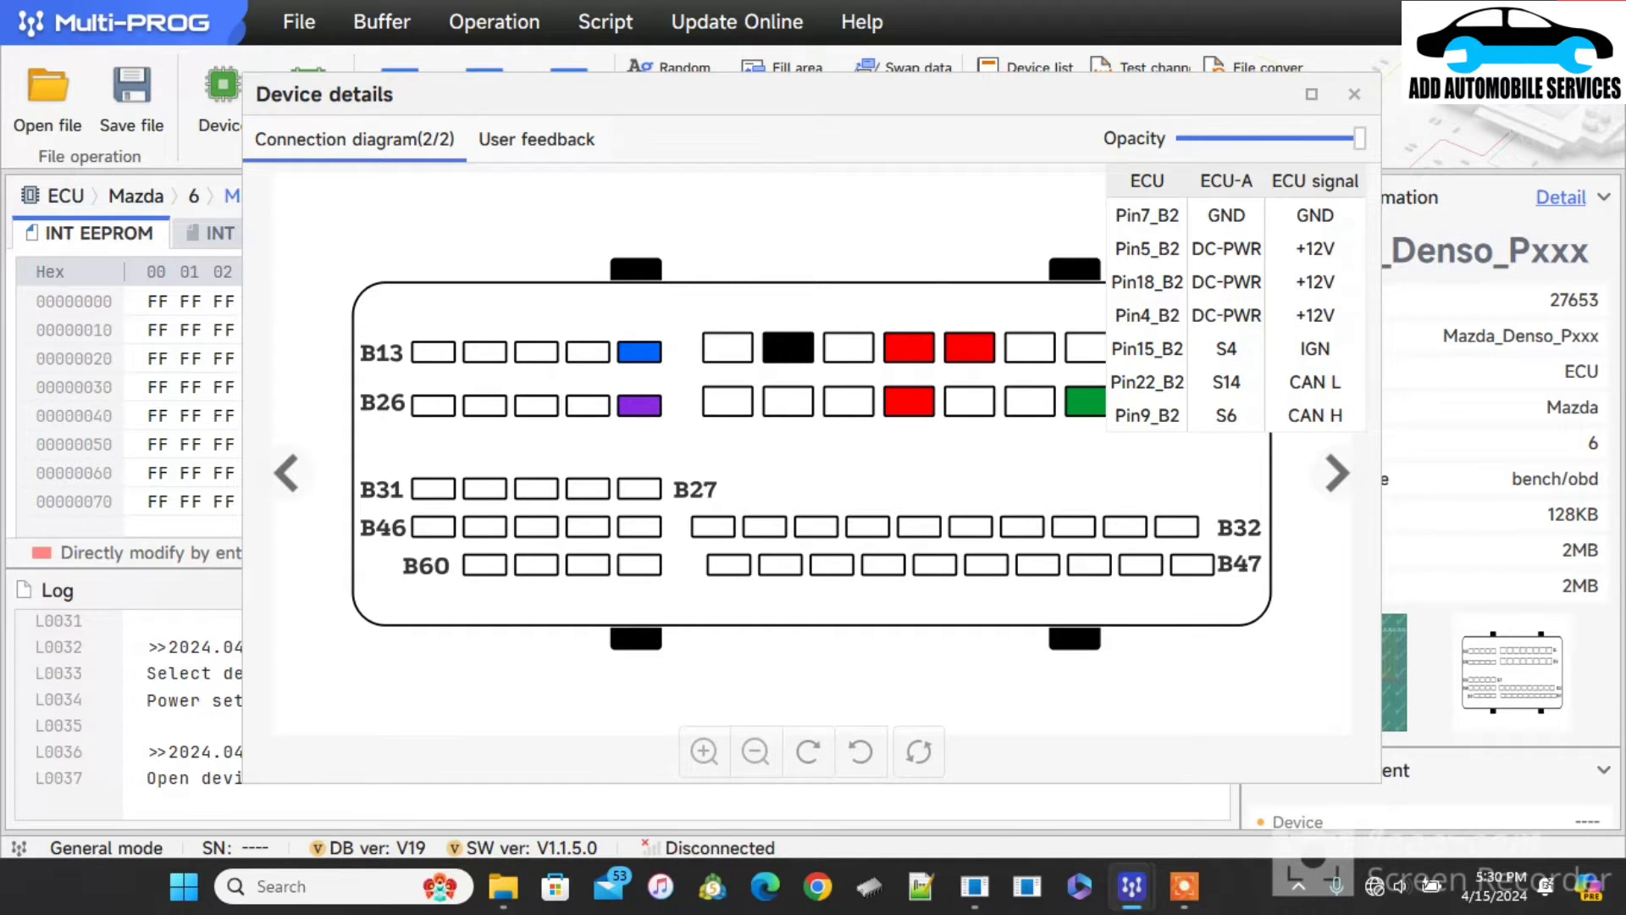
left_click(1353, 93)
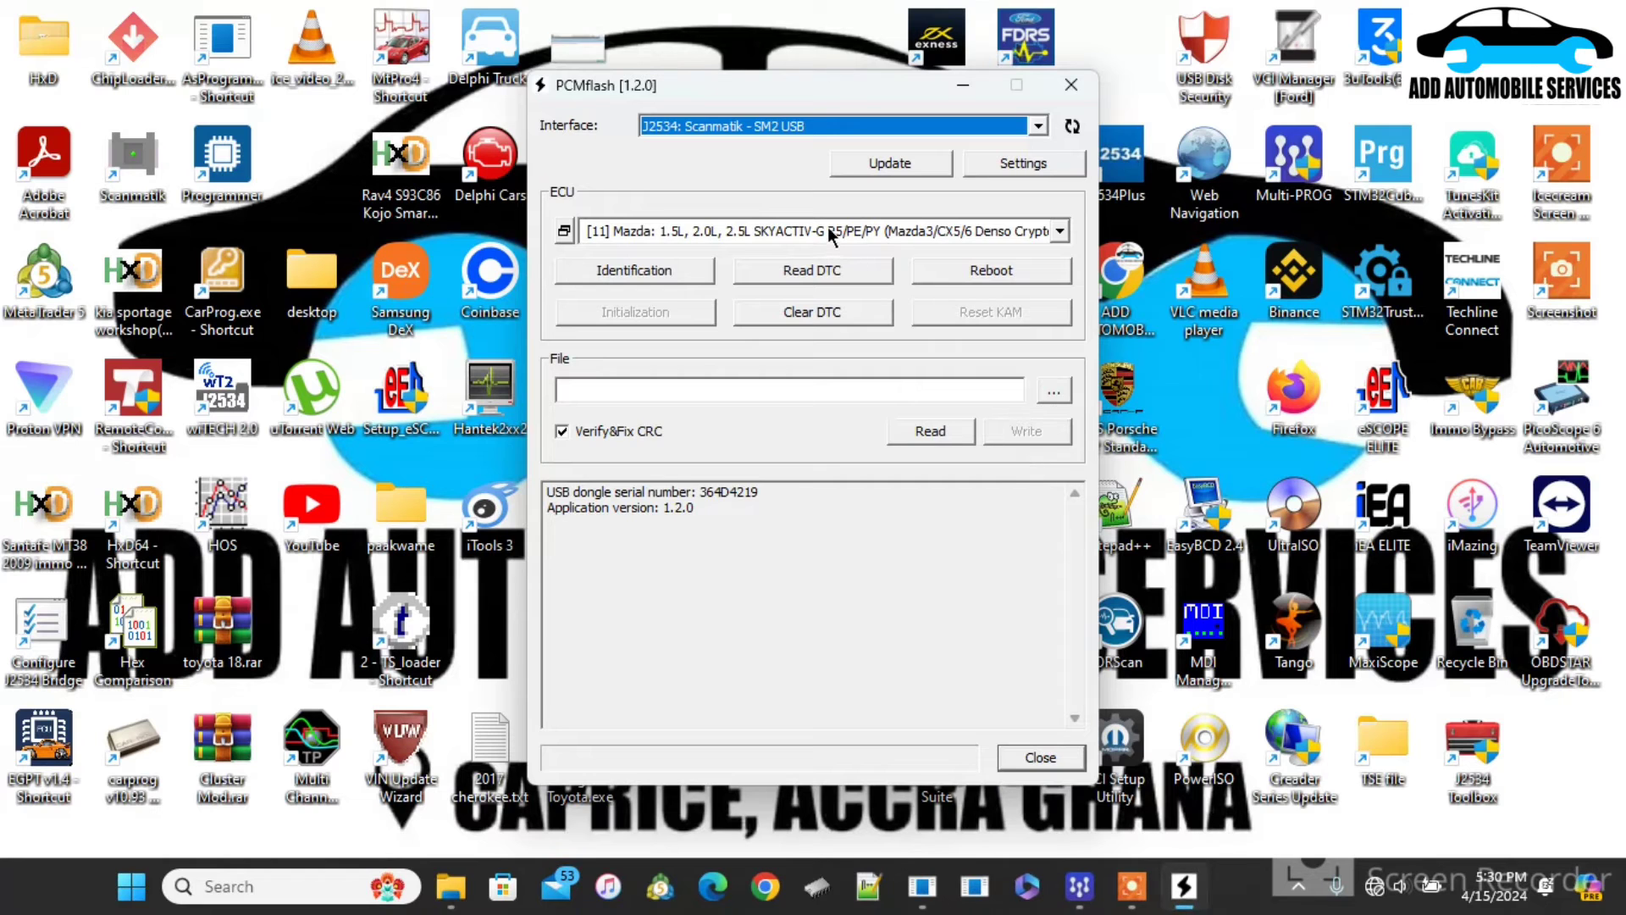
Step: Select the crypted Mazda Gen 3 1.5L/2.0L/2.5L SKYACTIV-G P5/PE/PY Denso ECU
left_click(1056, 230)
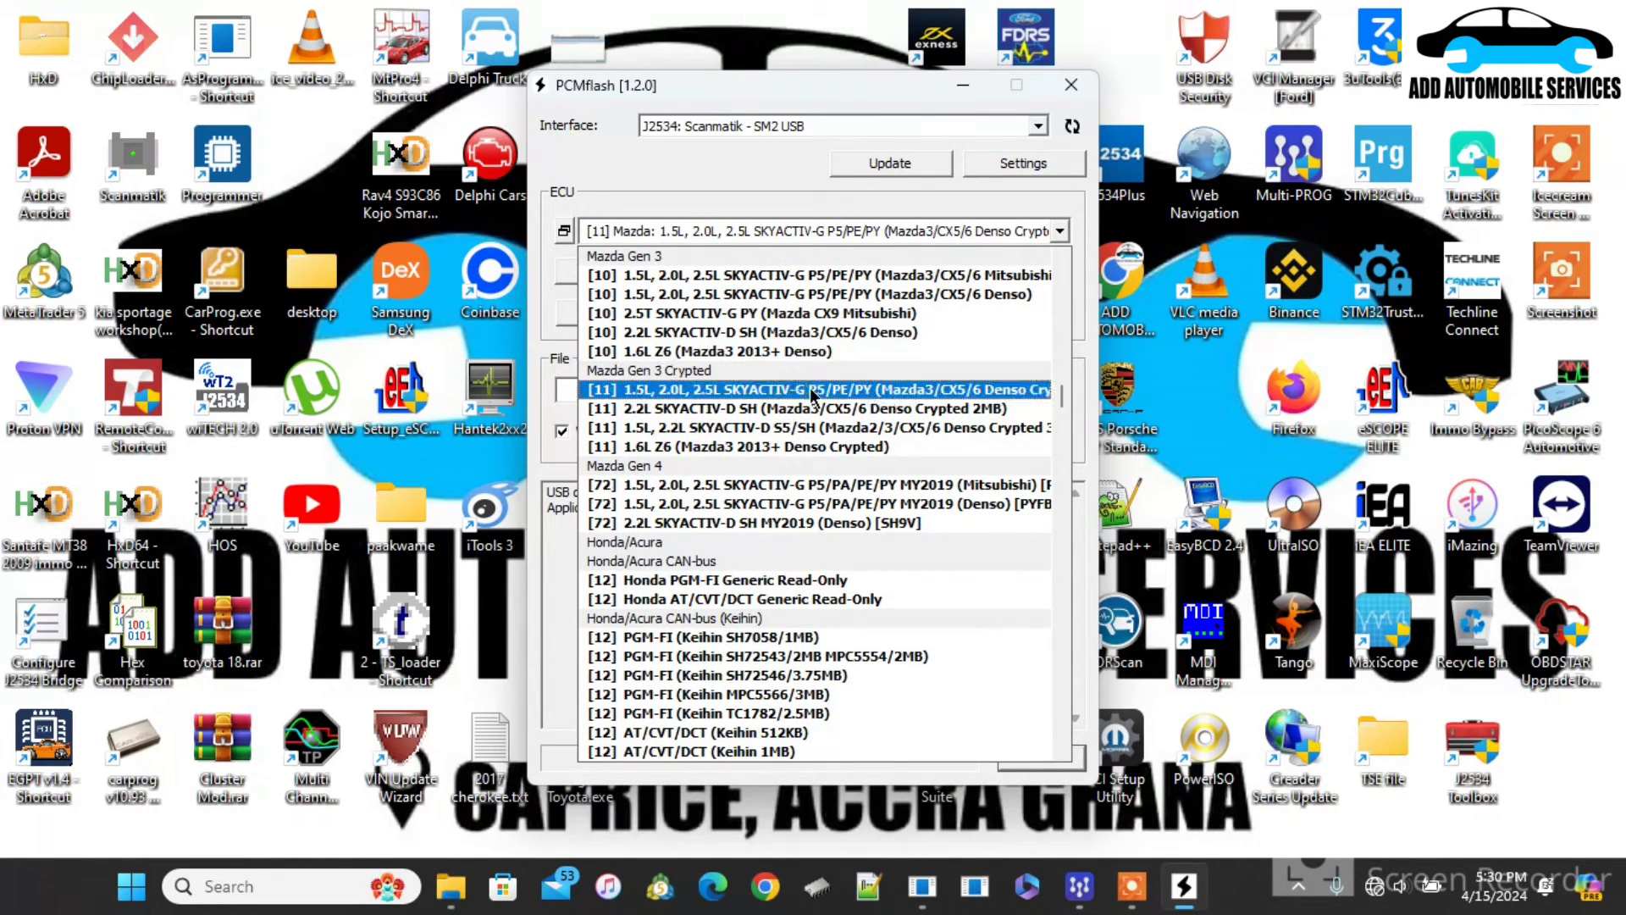
left_click(818, 389)
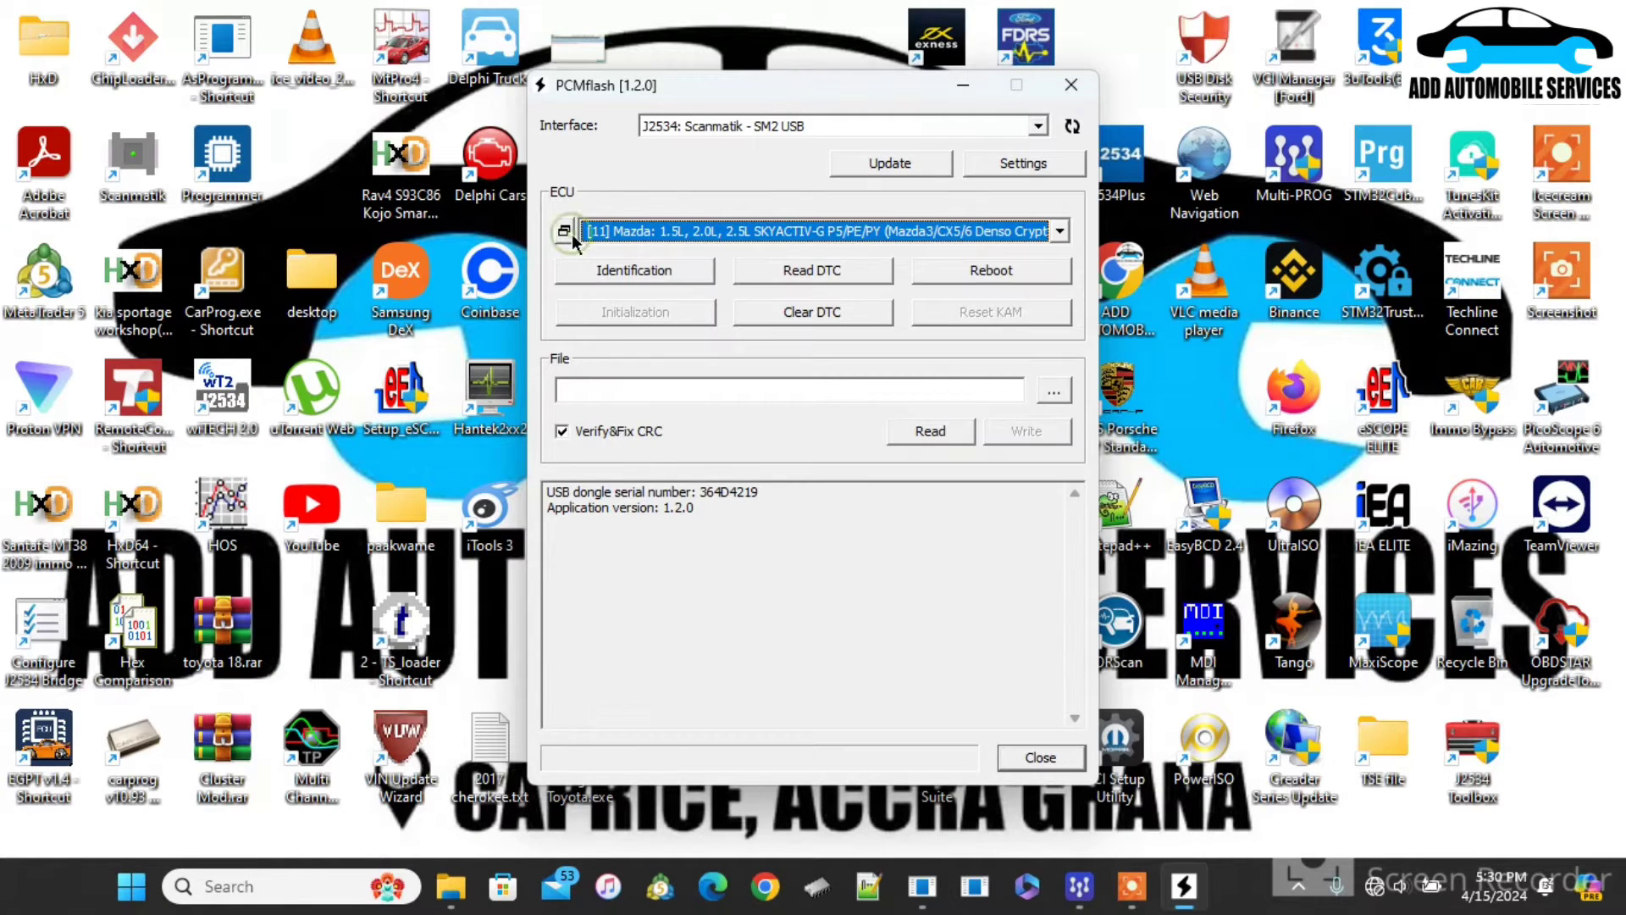
left_click(1056, 230)
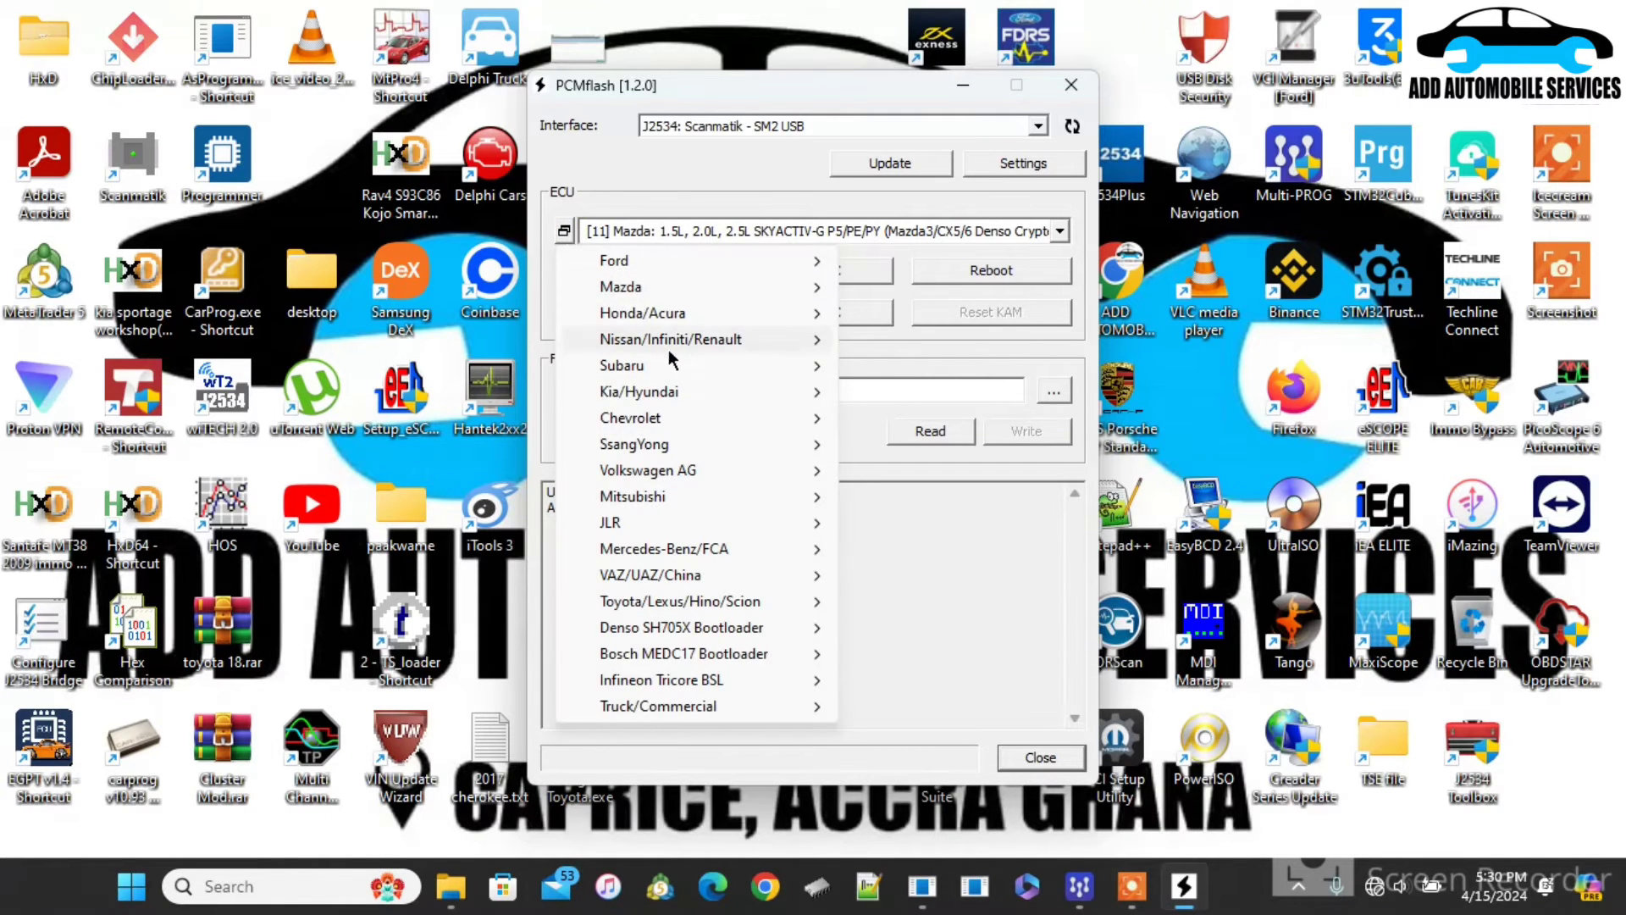
mouse_move(917, 339)
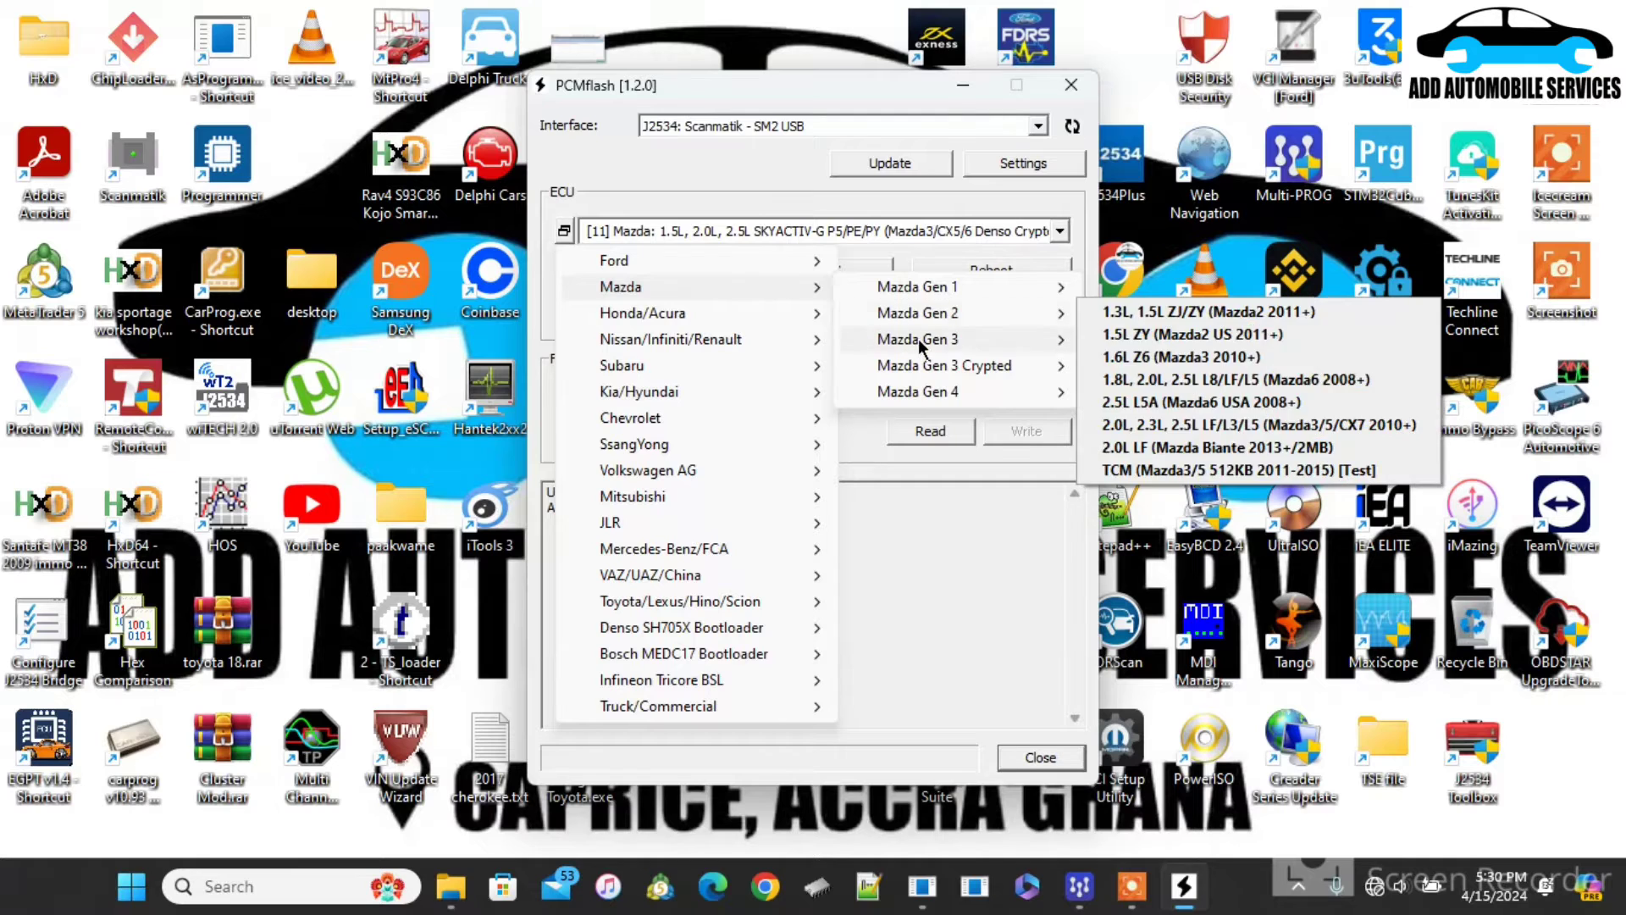
mouse_move(944, 366)
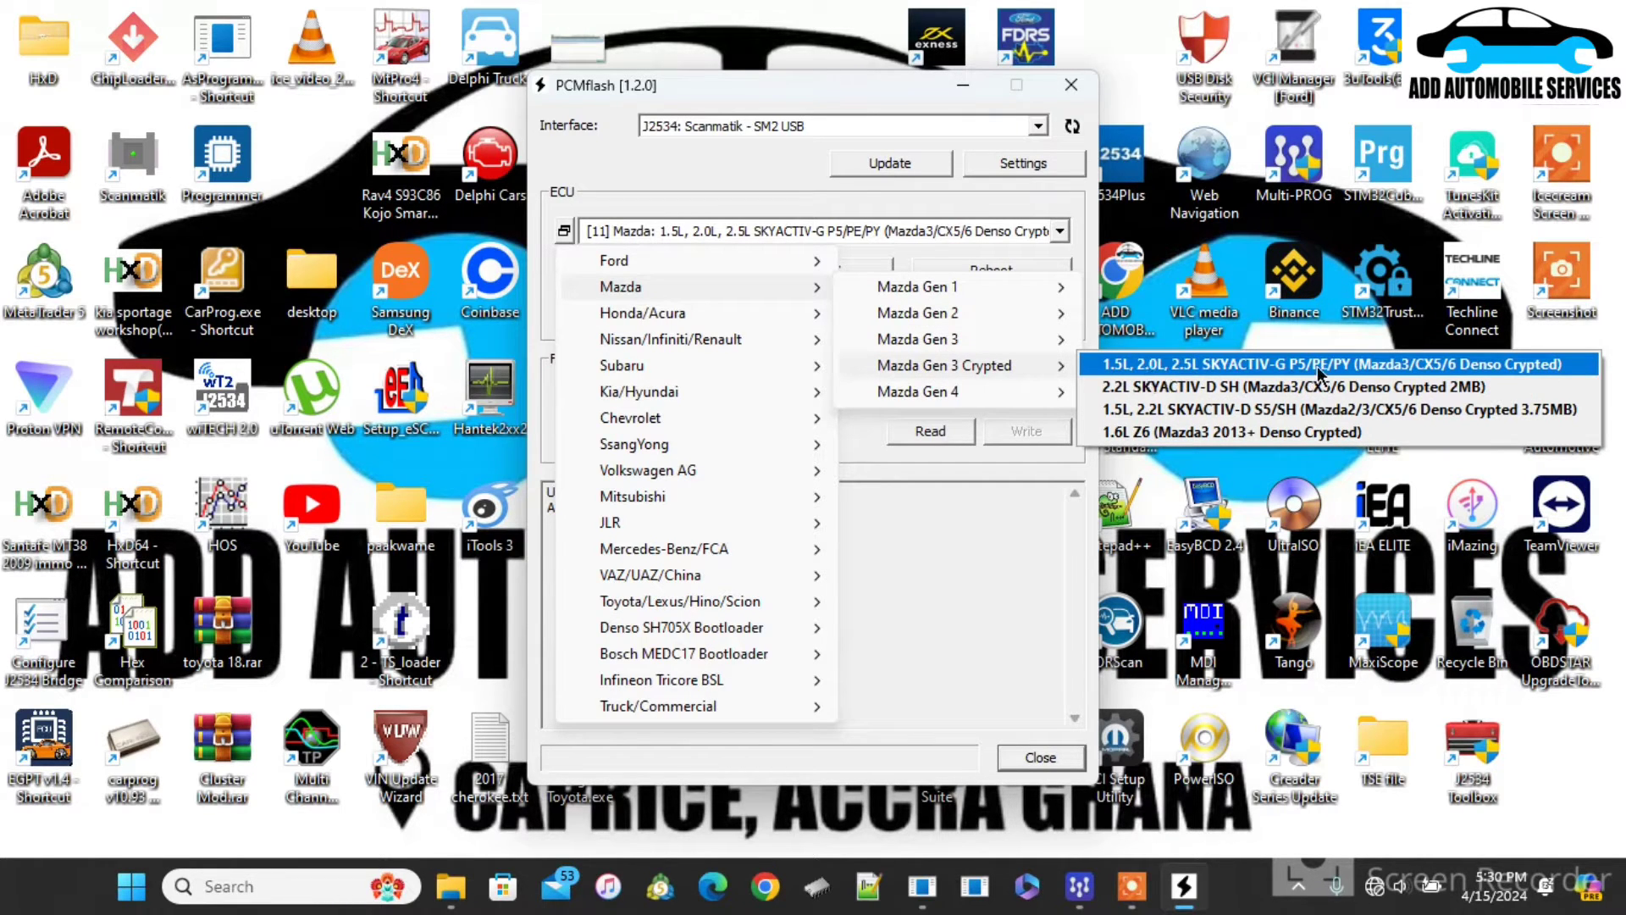
left_click(1338, 364)
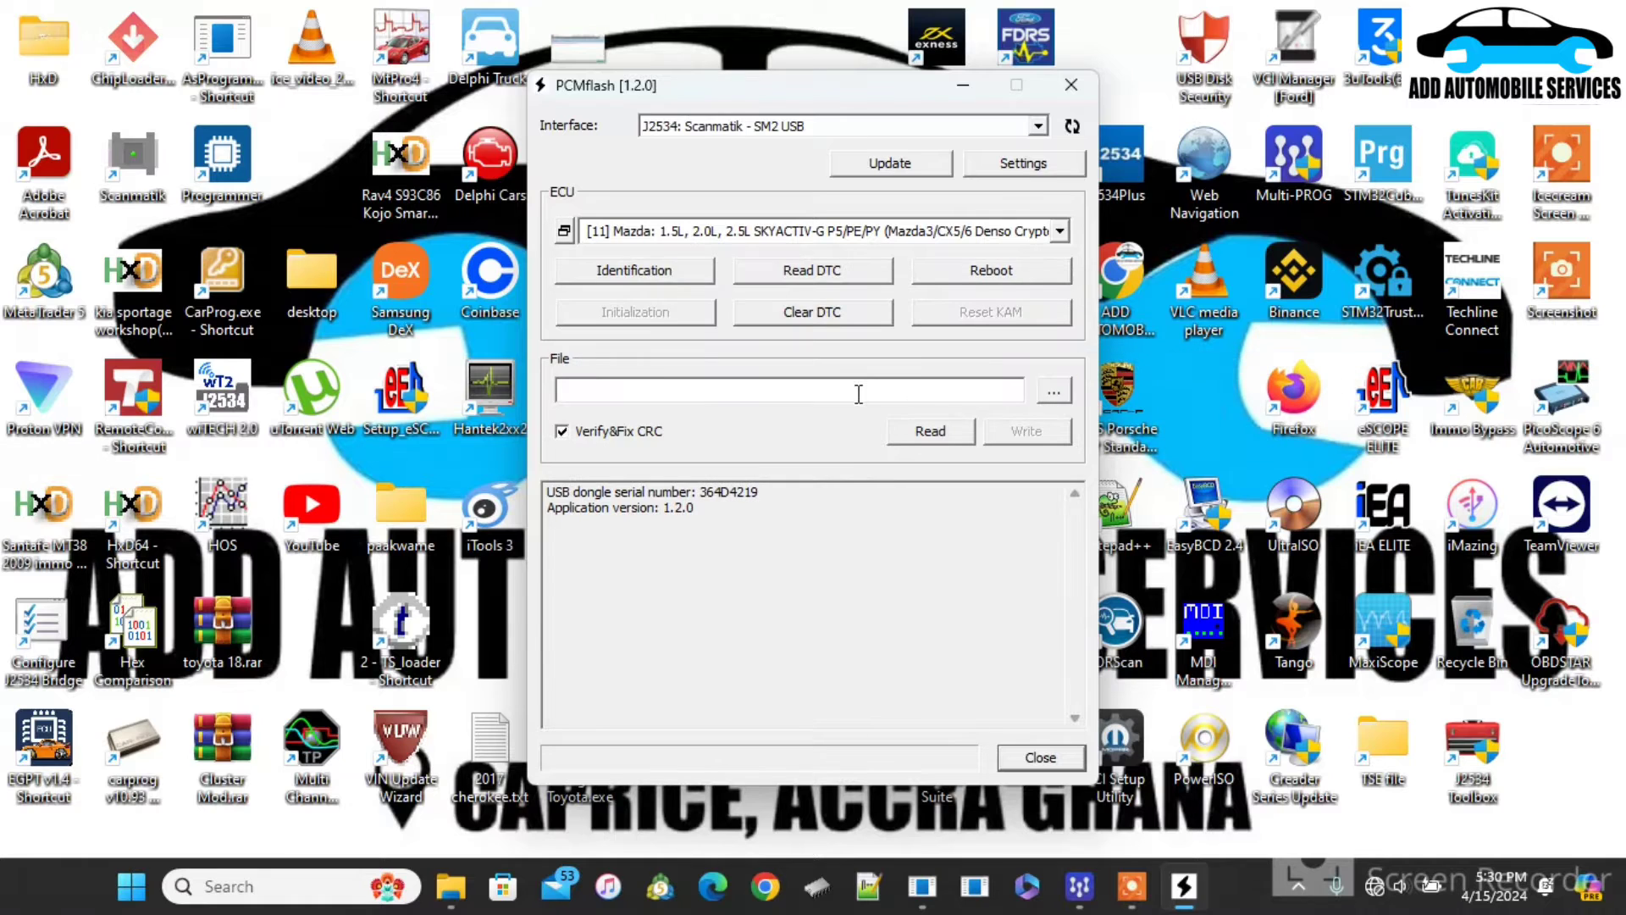
Step: Identify the connected ECU, reporting VIN, software version and part numbers
left_click(633, 269)
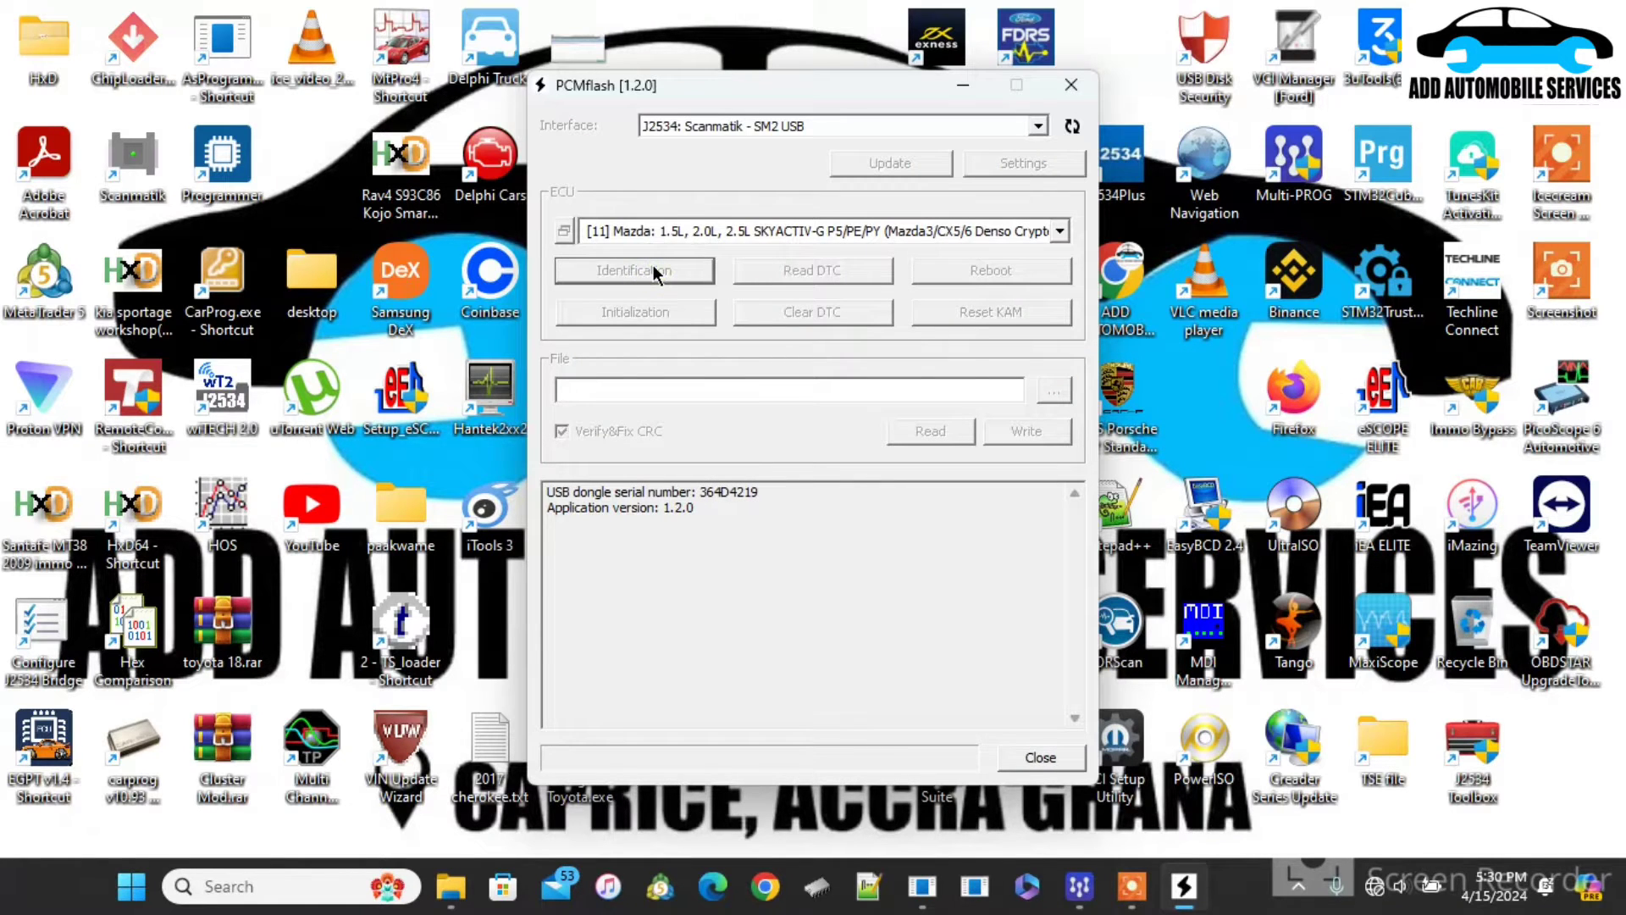
left_click(634, 269)
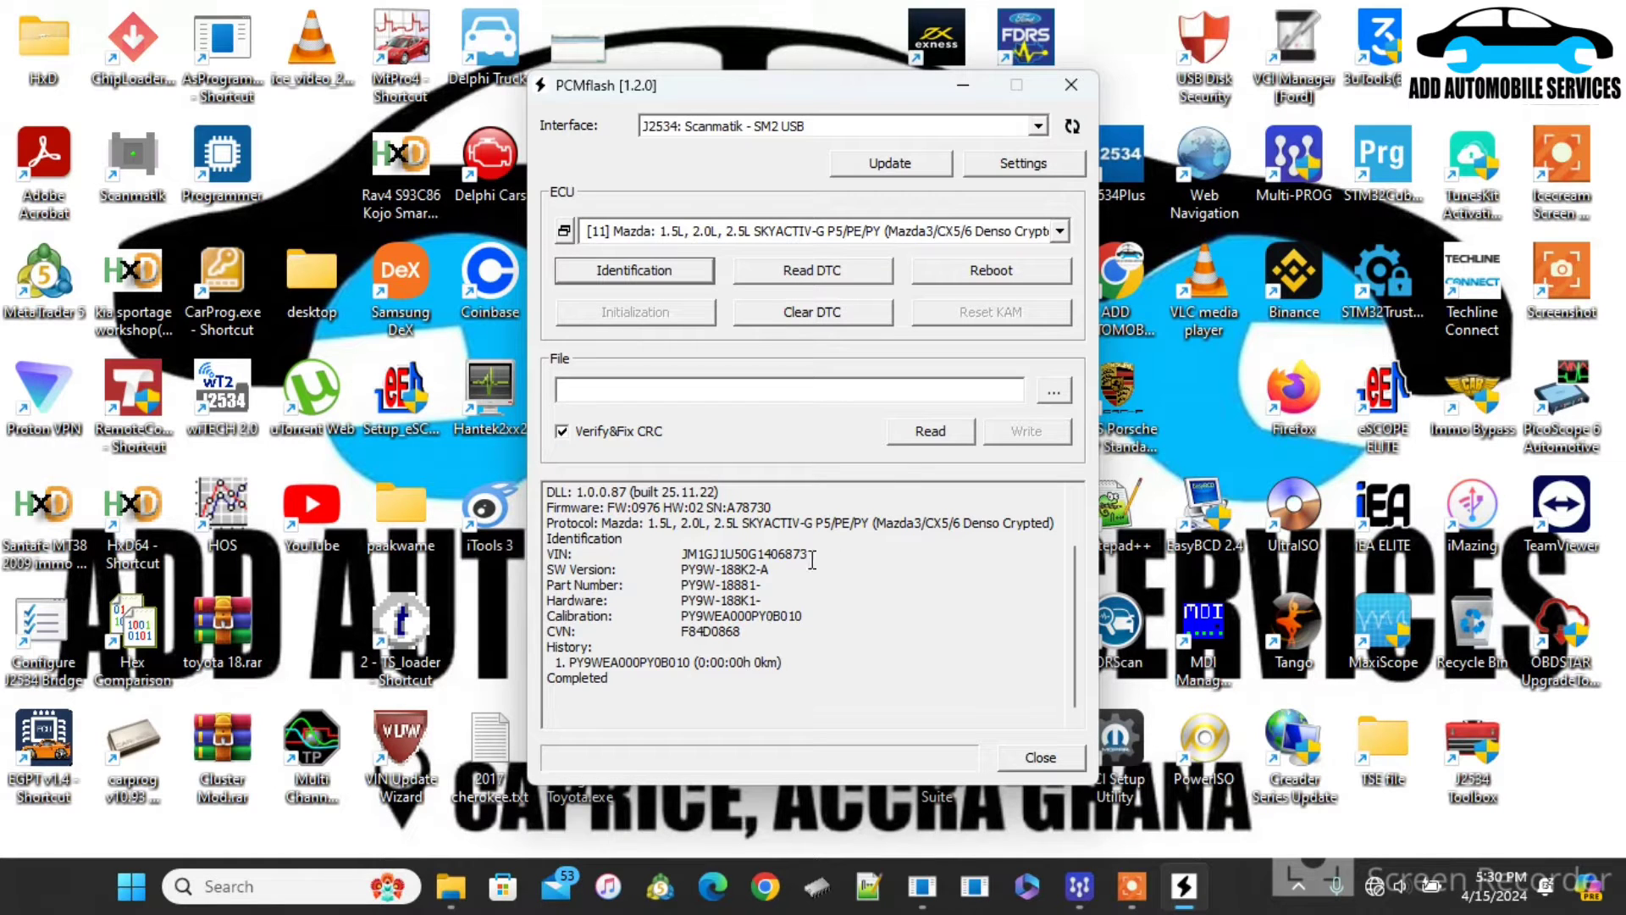
left_click(811, 269)
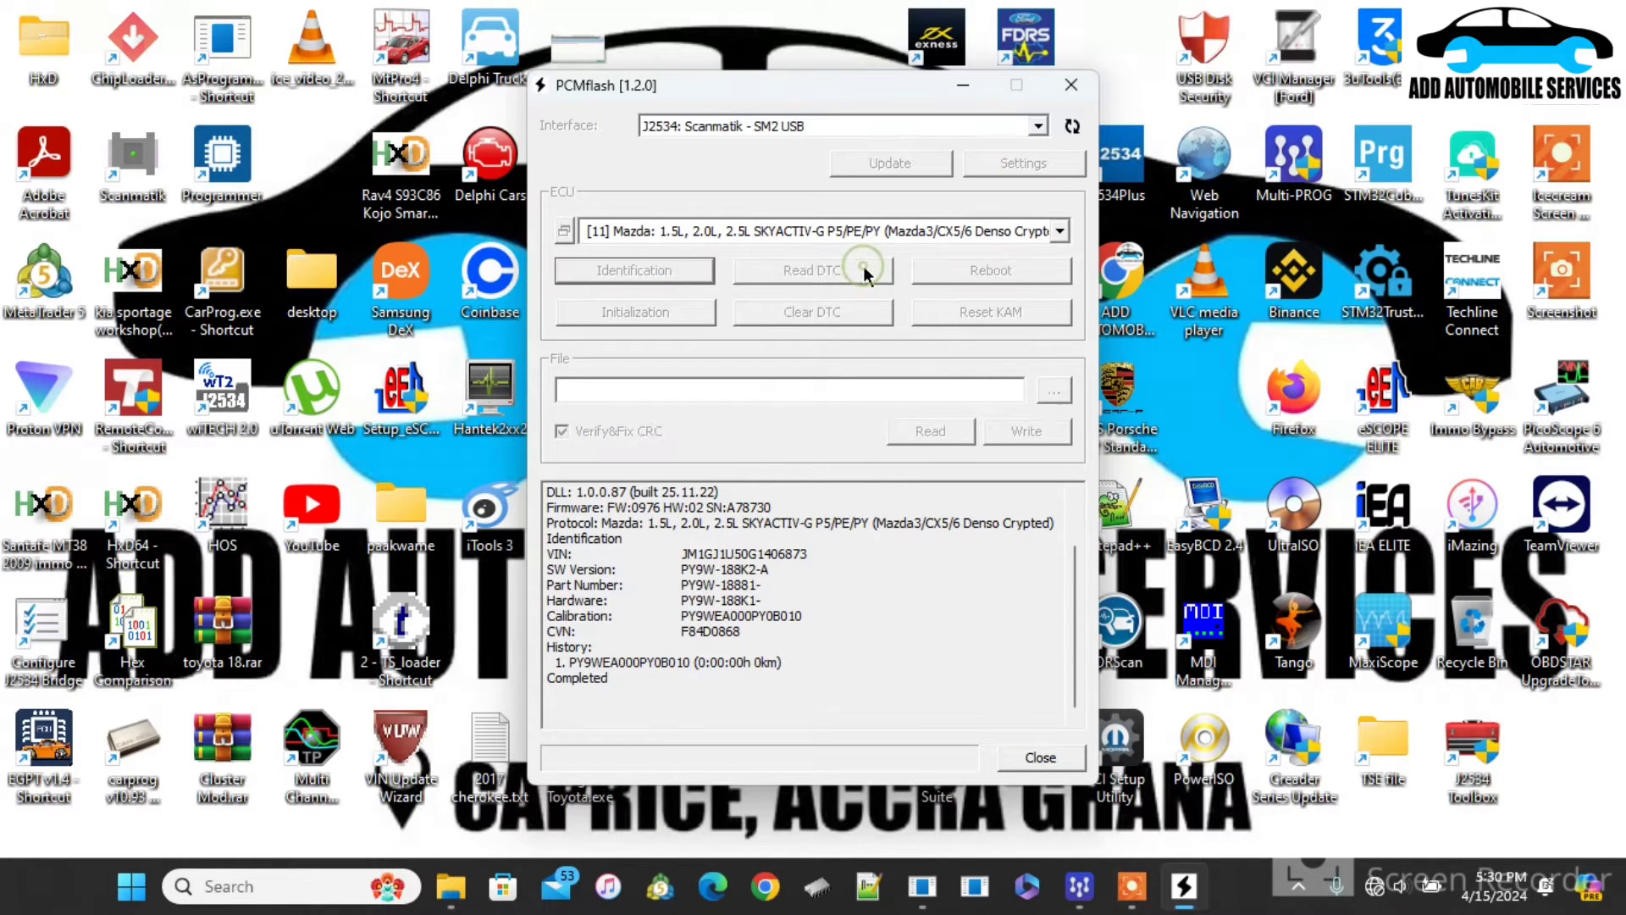
Step: Read the stored DTCs and review the full list of active and MIL-confirmed codes
left_click(812, 269)
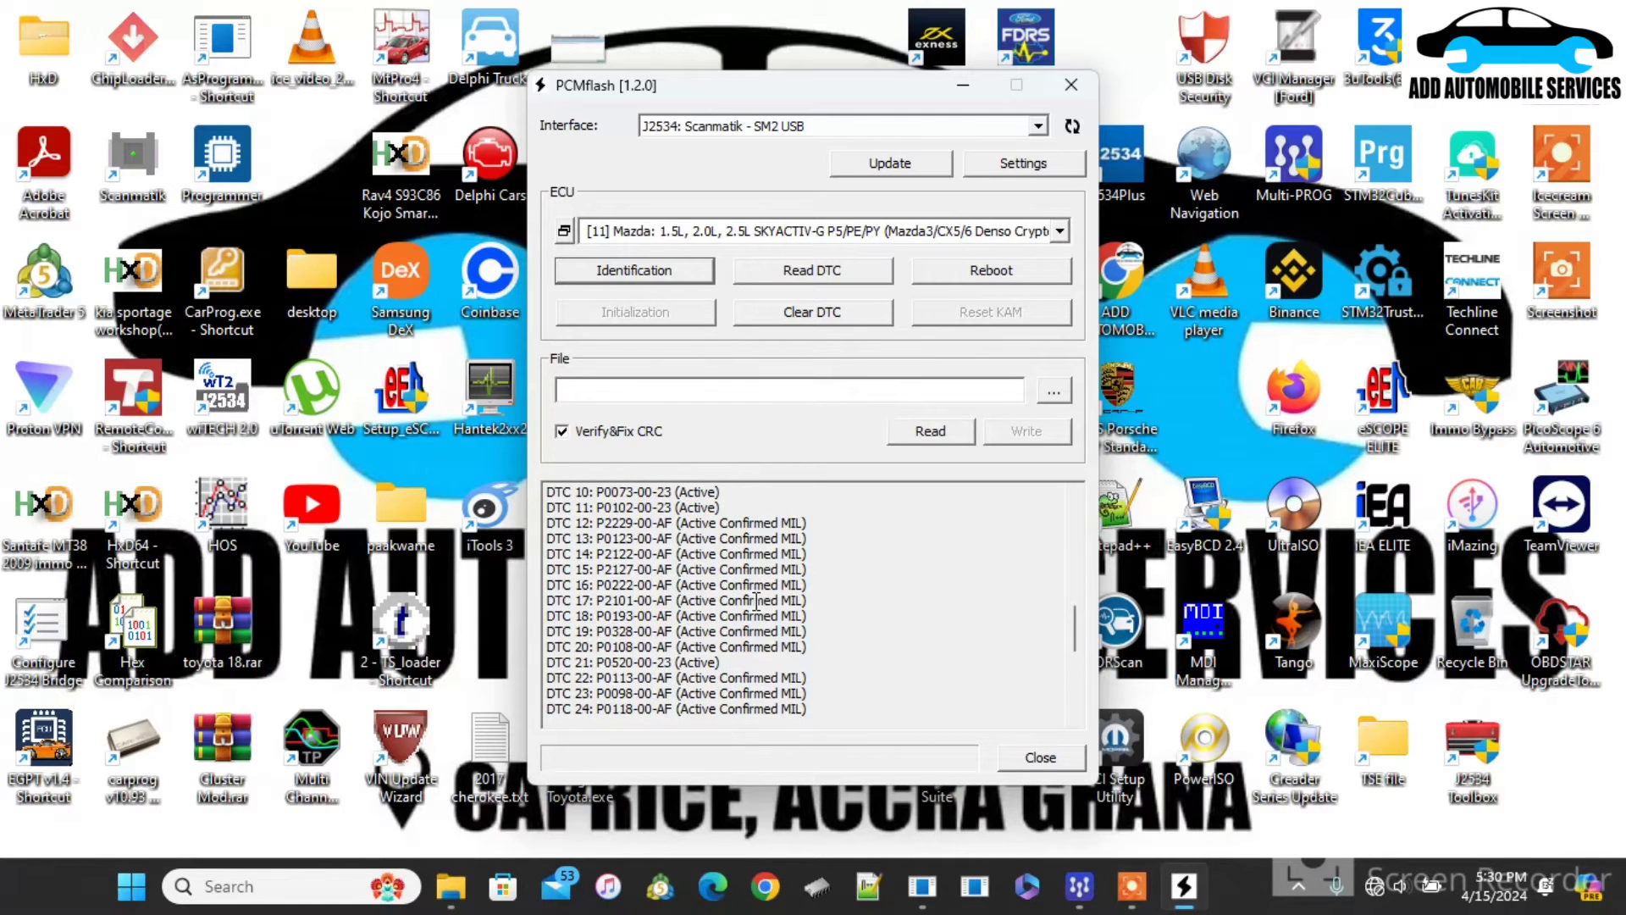
scroll("down", 3)
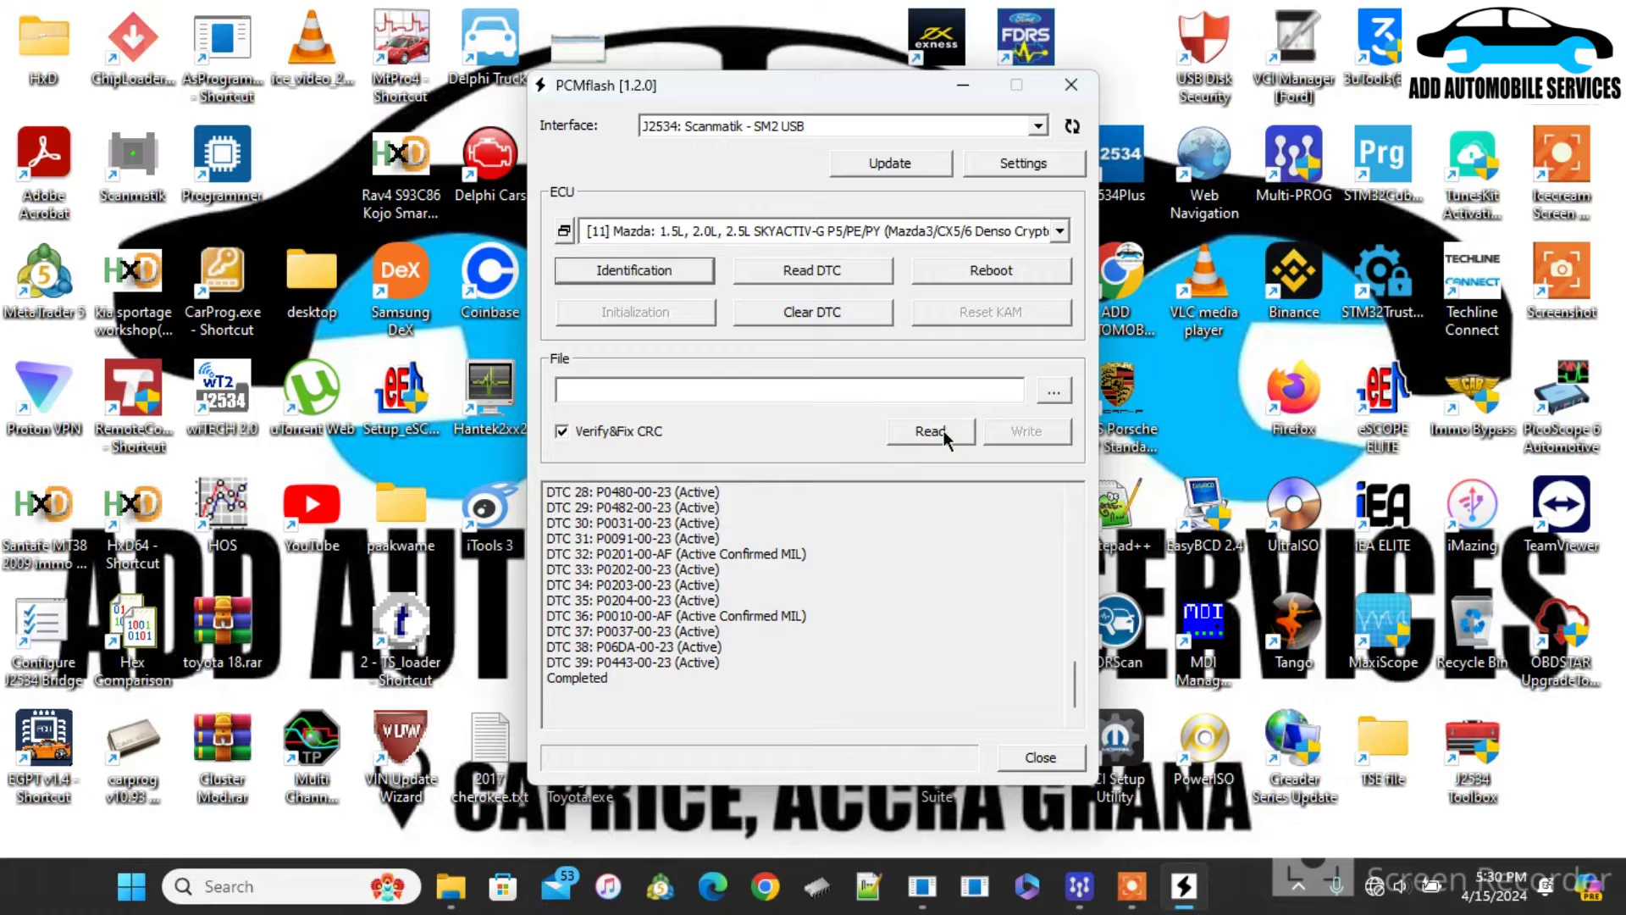
Step: Read the ECU memory, confirming the battery voltage warning, until it completes
left_click(930, 432)
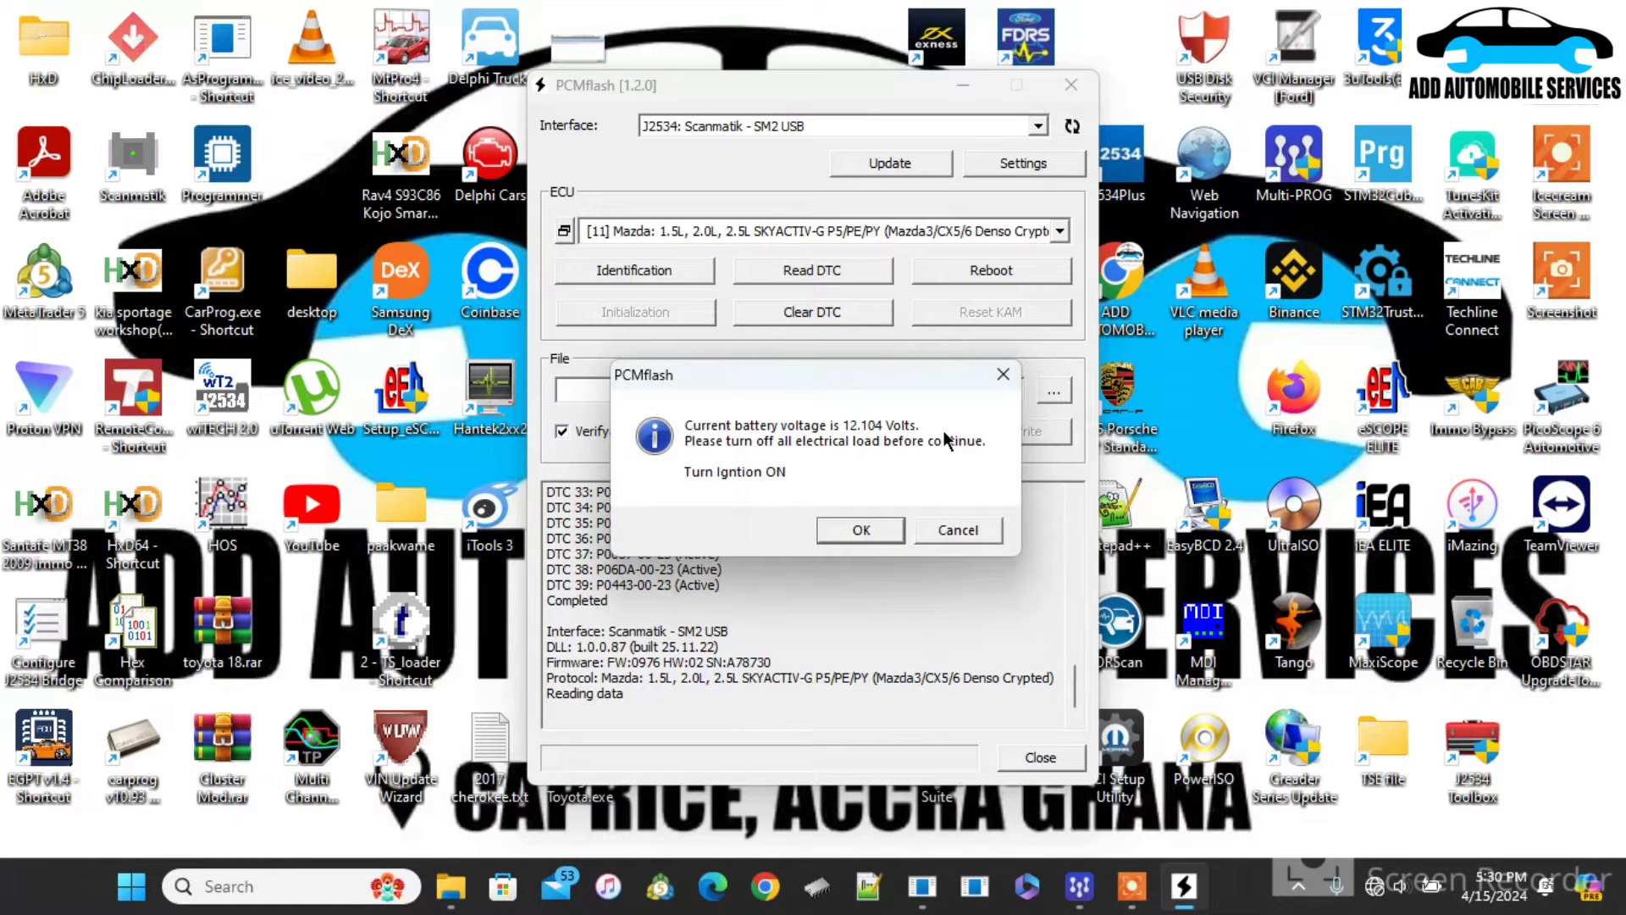
left_click(860, 530)
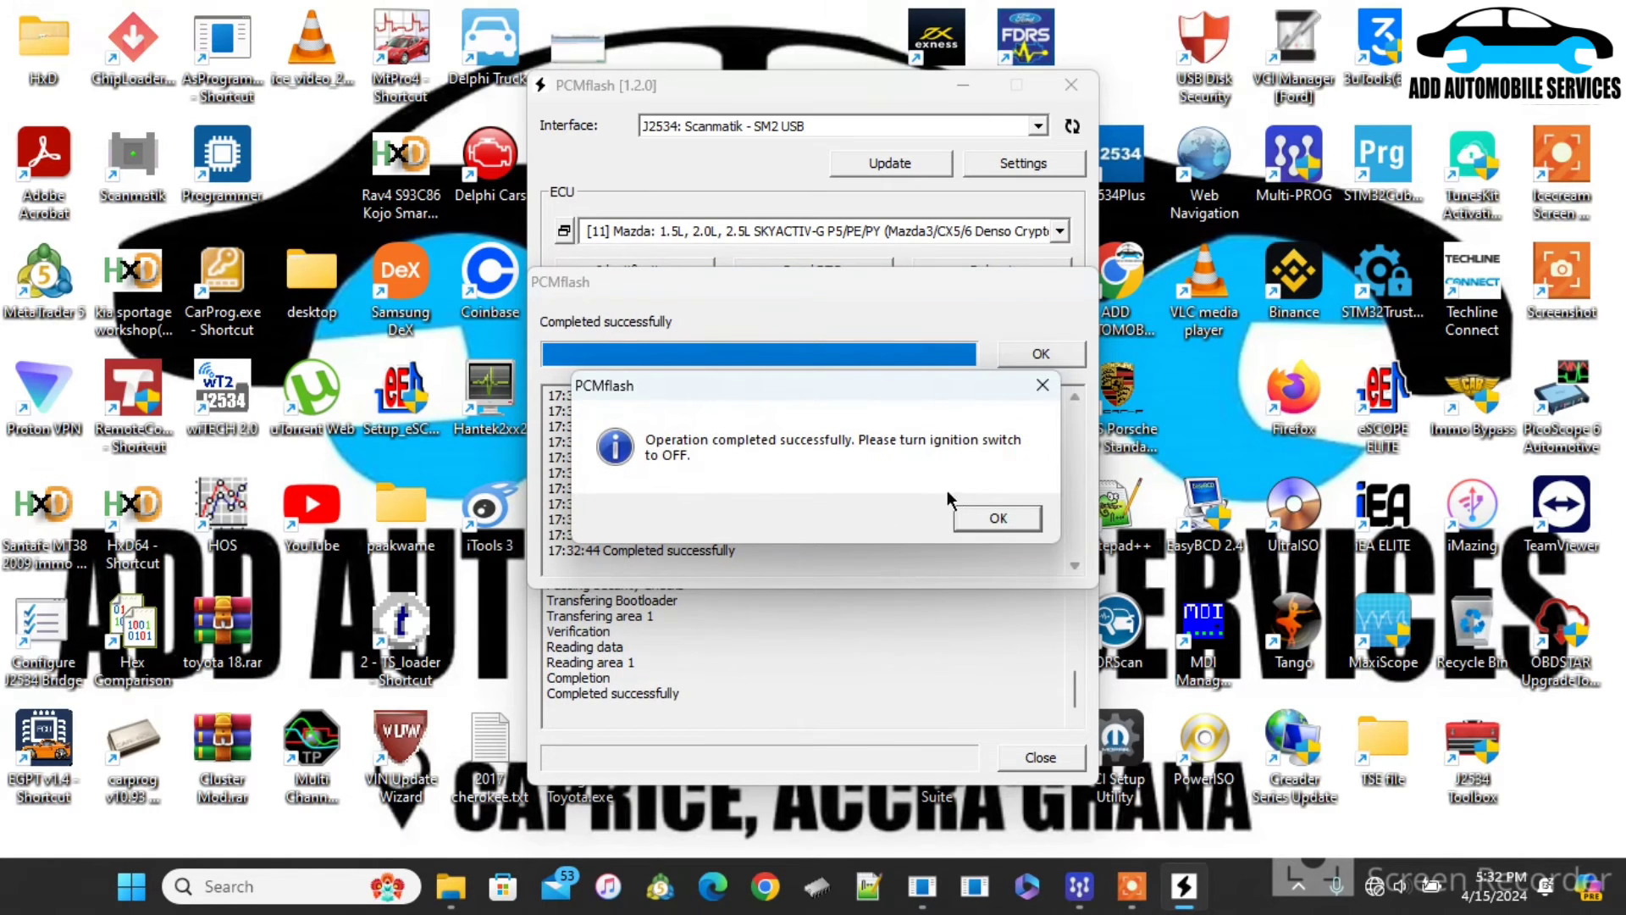
left_click(995, 519)
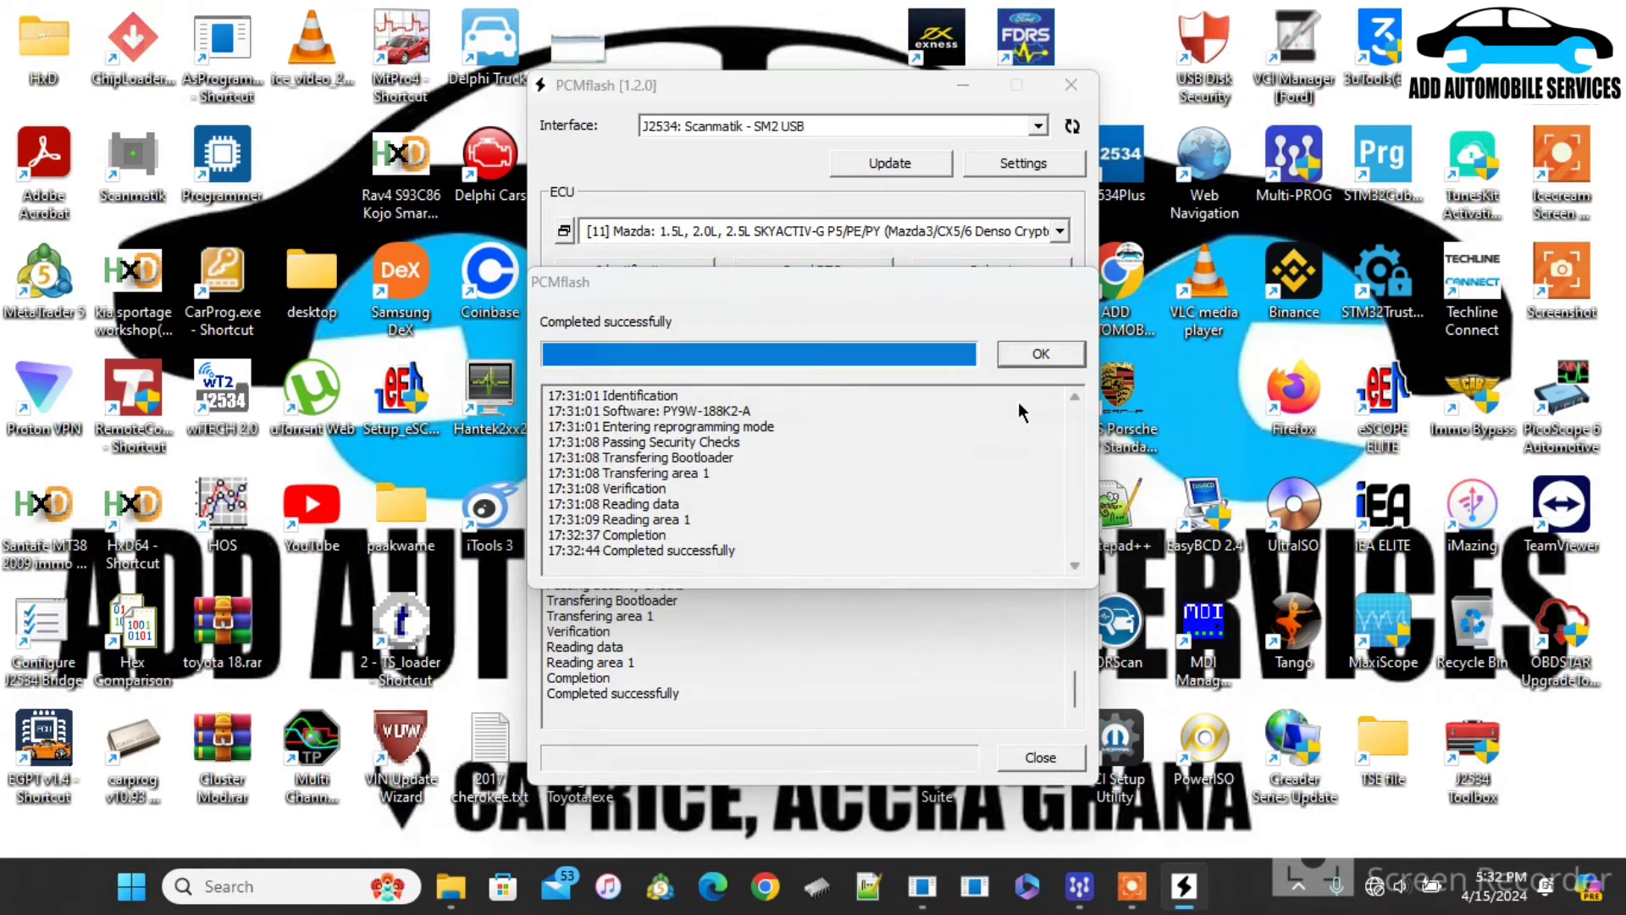
left_click(1040, 354)
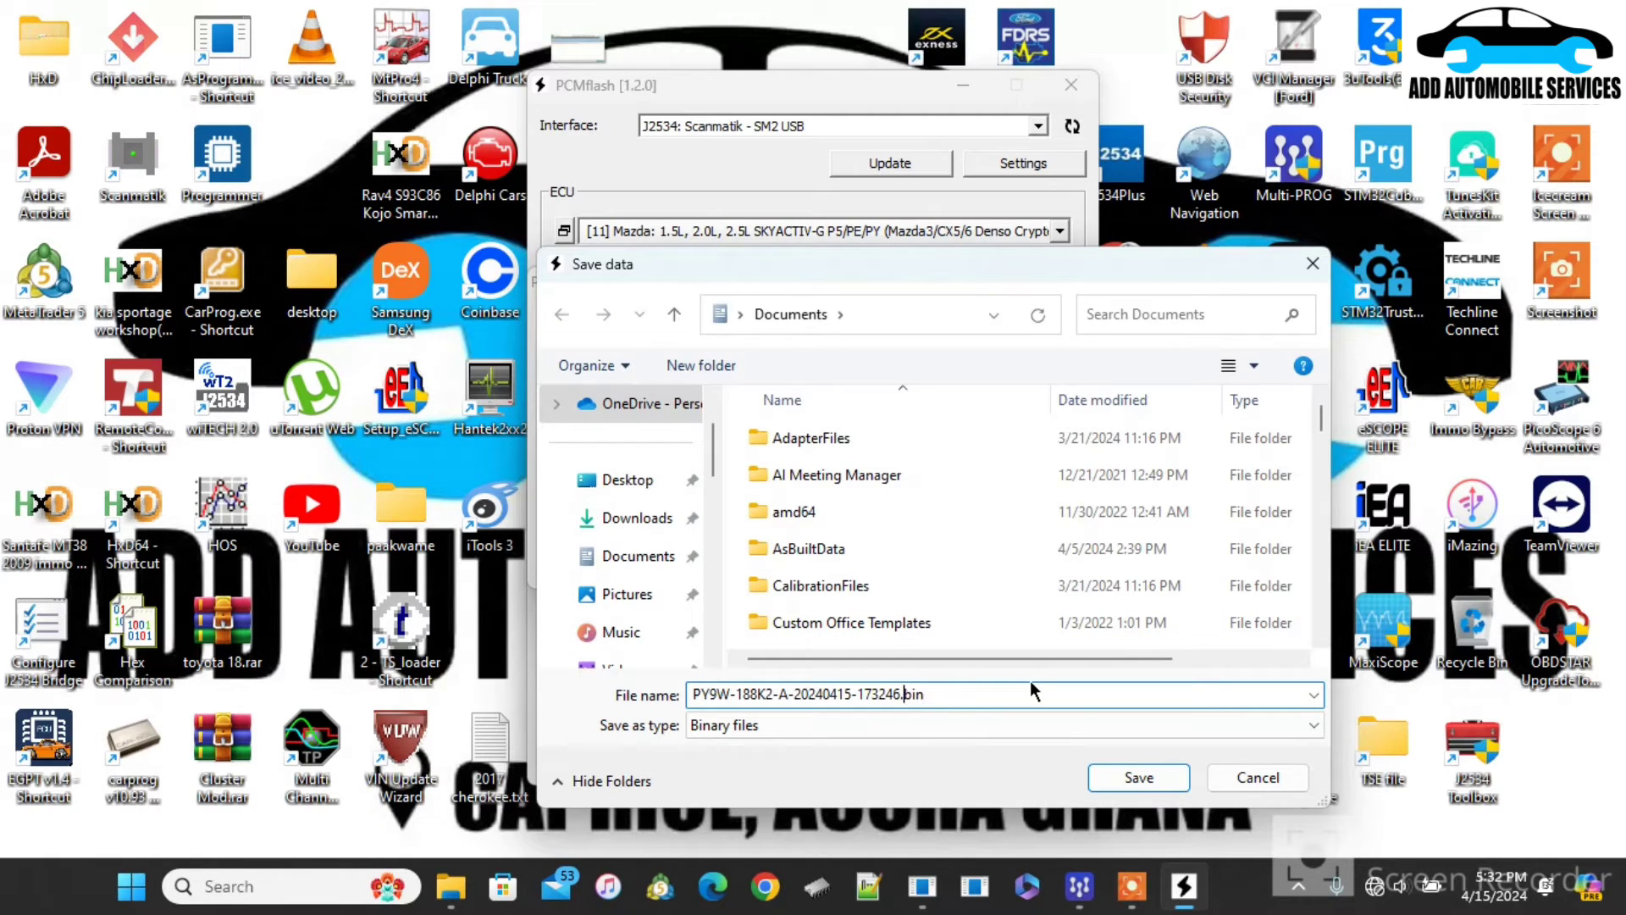
type("m")
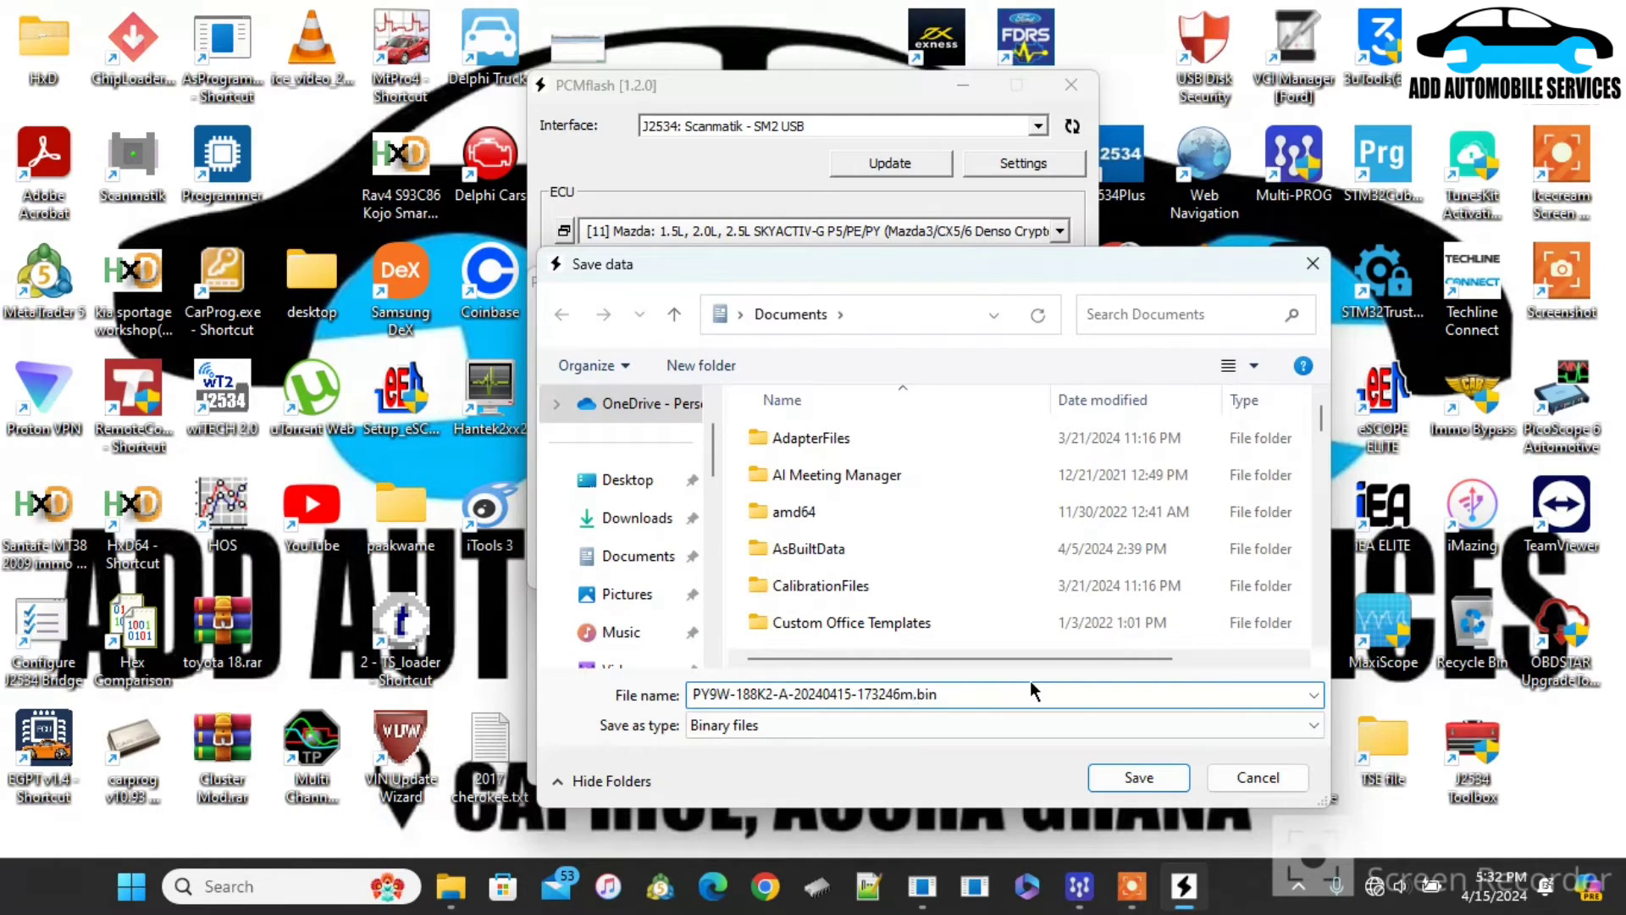
type("azd")
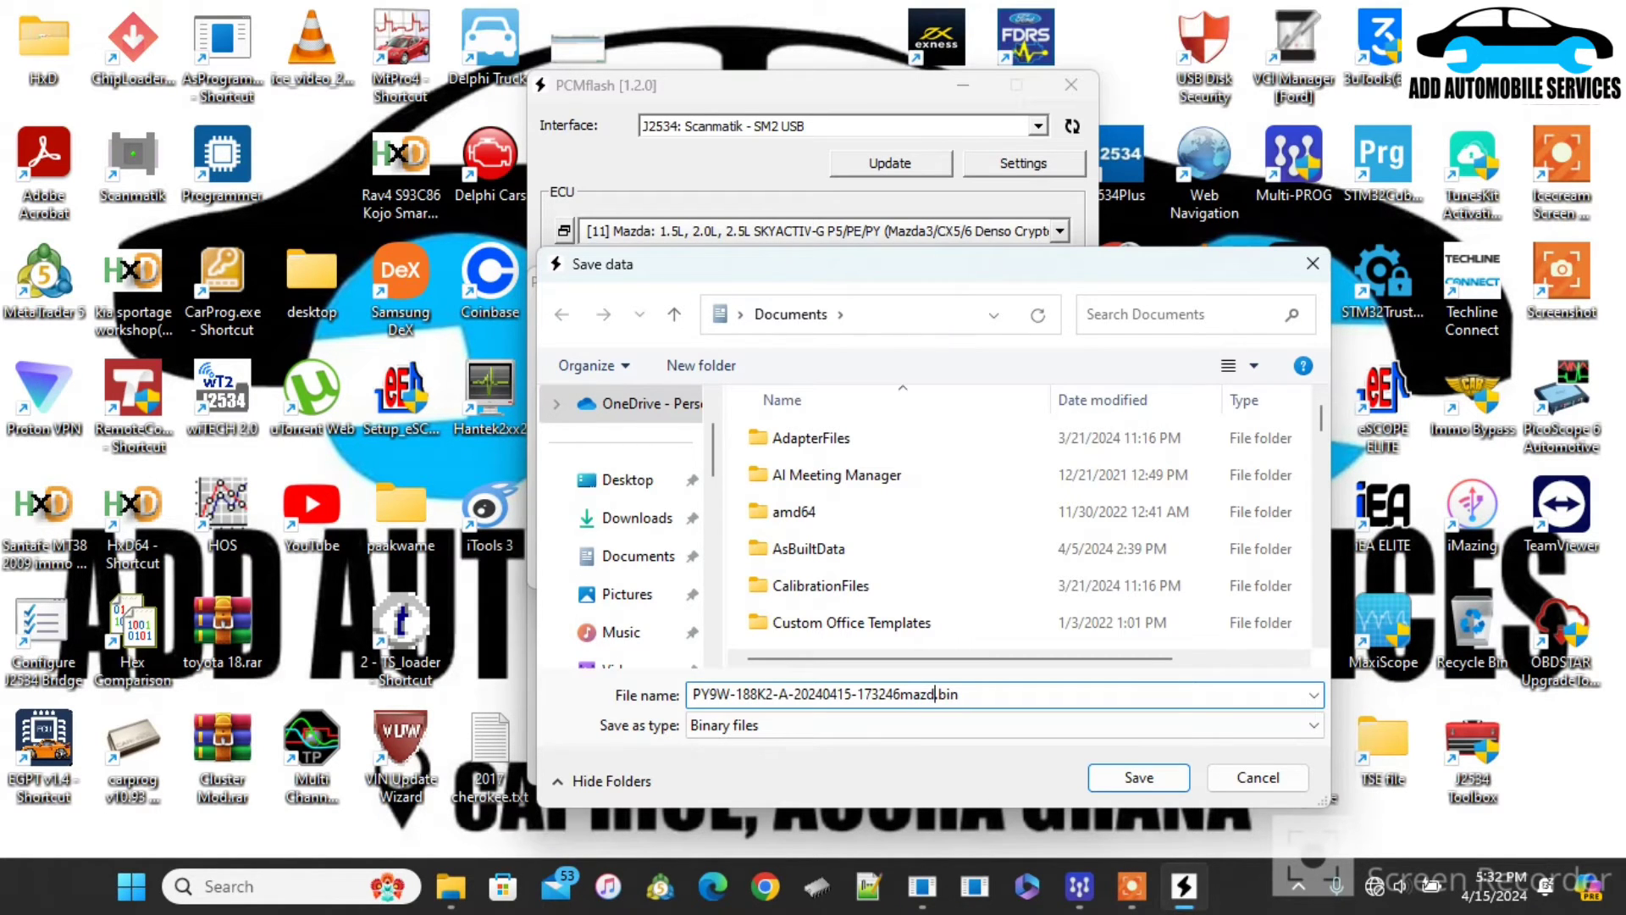
type("a6")
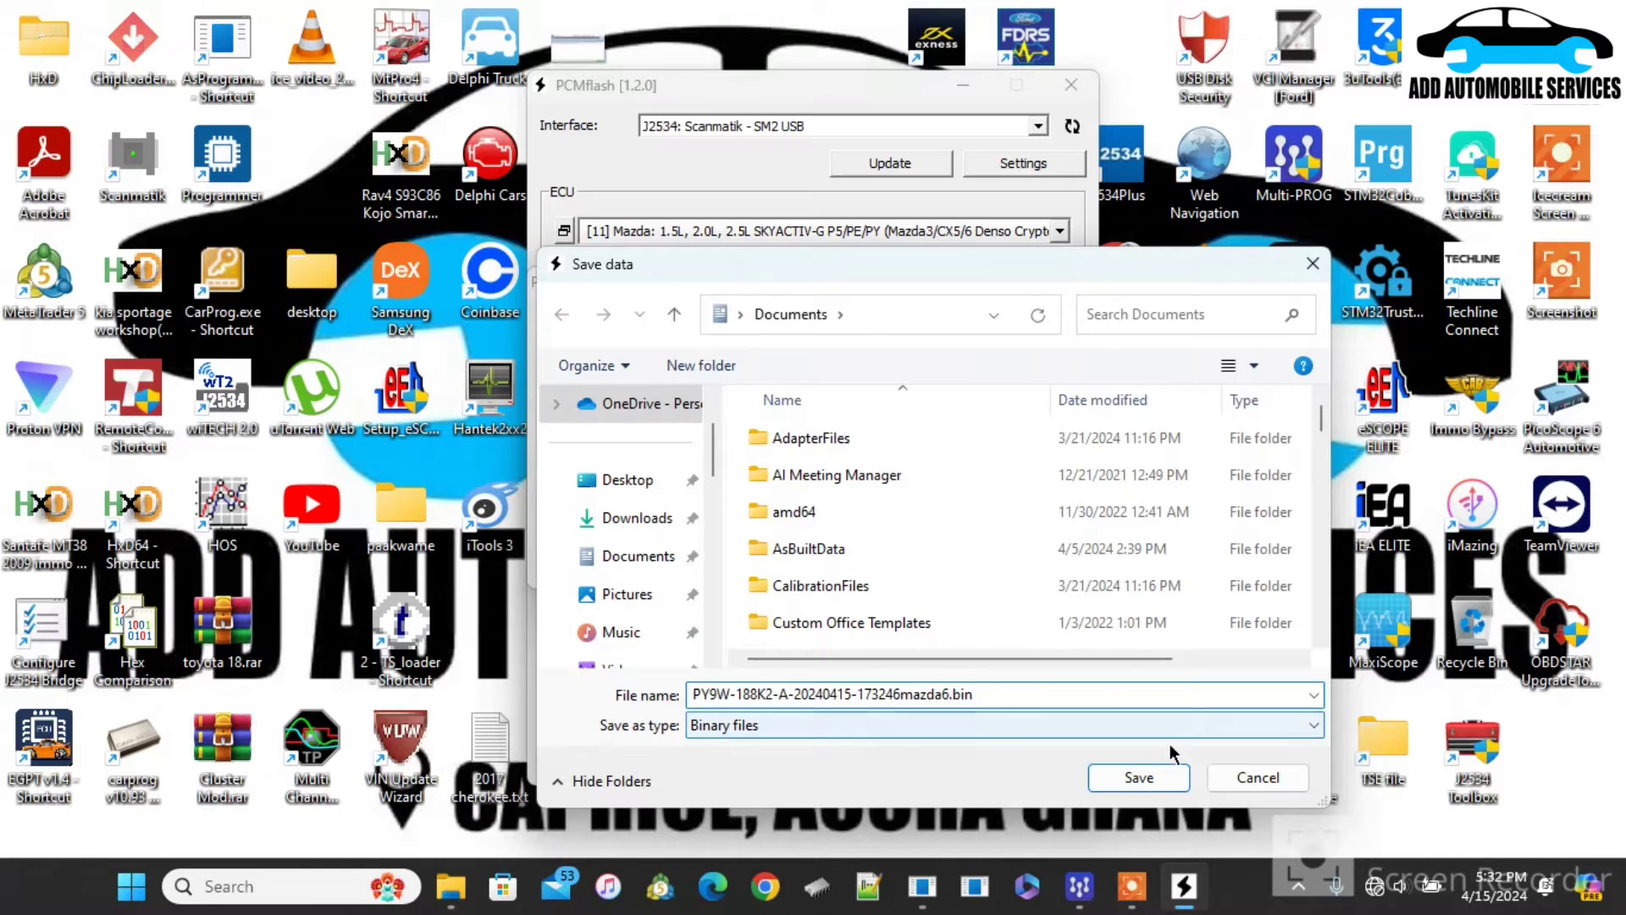
left_click(1139, 778)
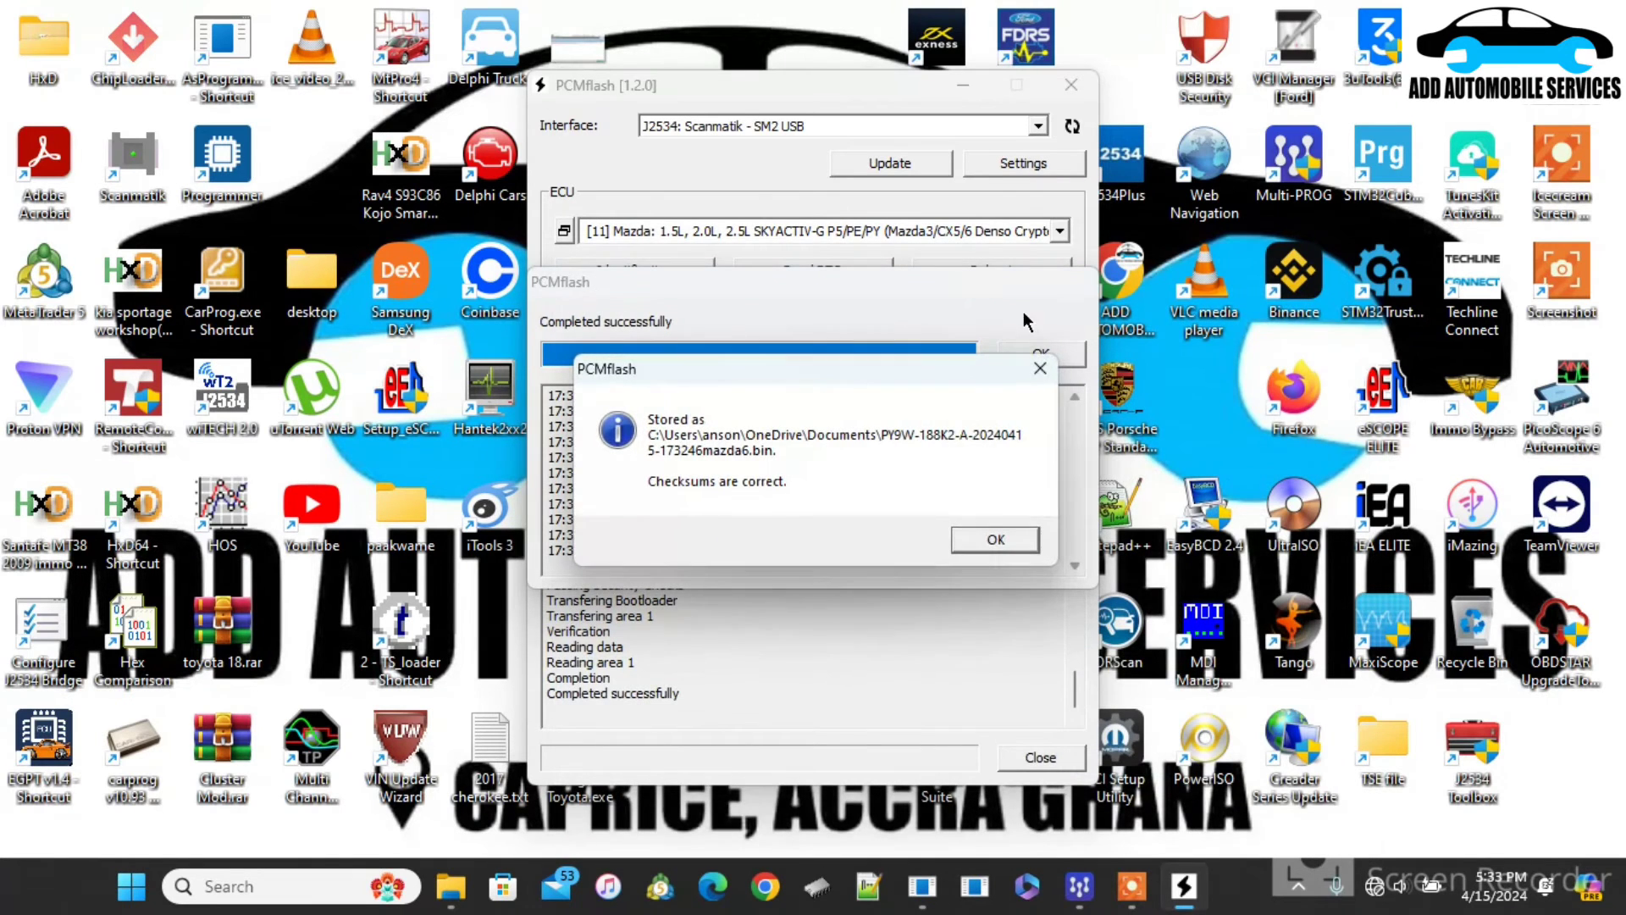
left_click(993, 538)
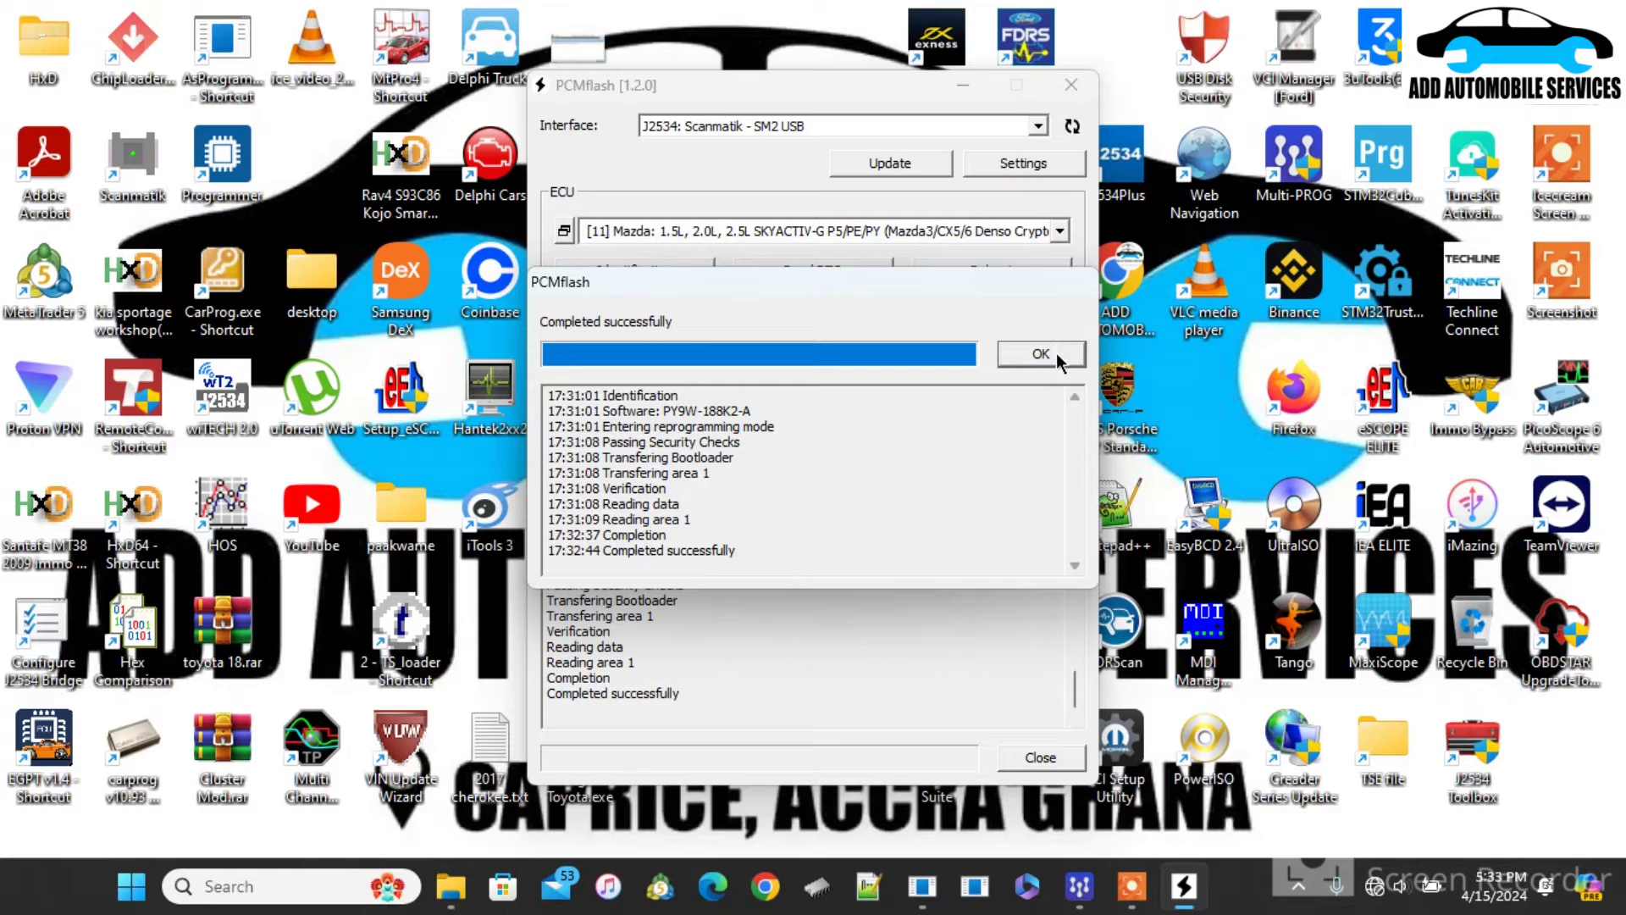
left_click(1040, 354)
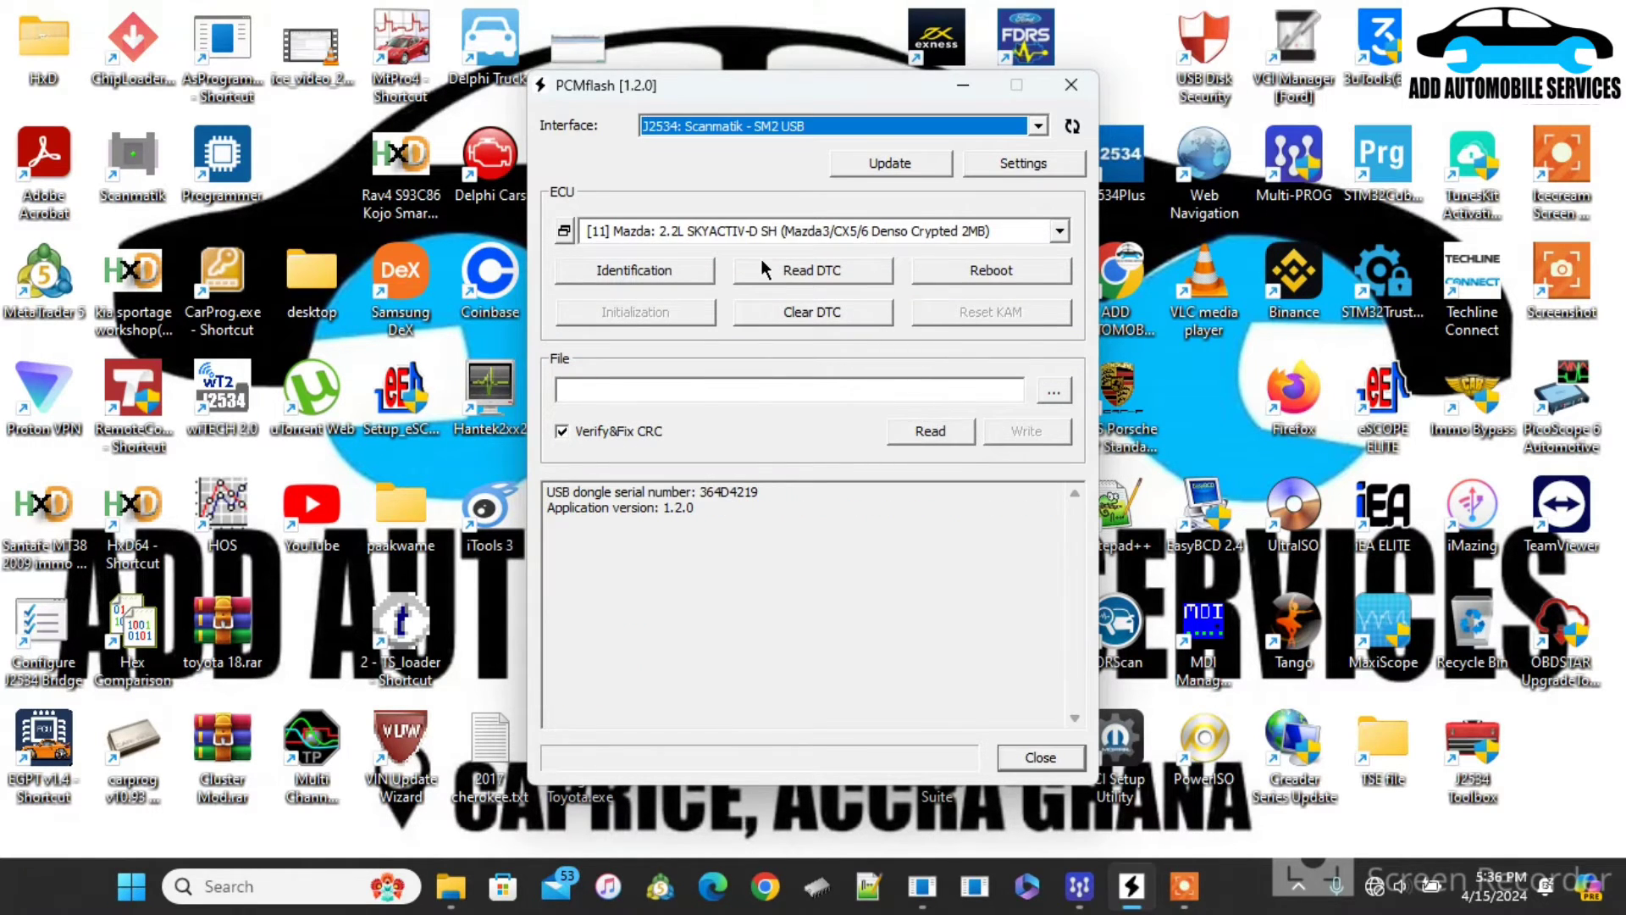
Step: Bring up the supported ECU list to pick the crypted SKYACTIV-G Denso type
left_click(564, 231)
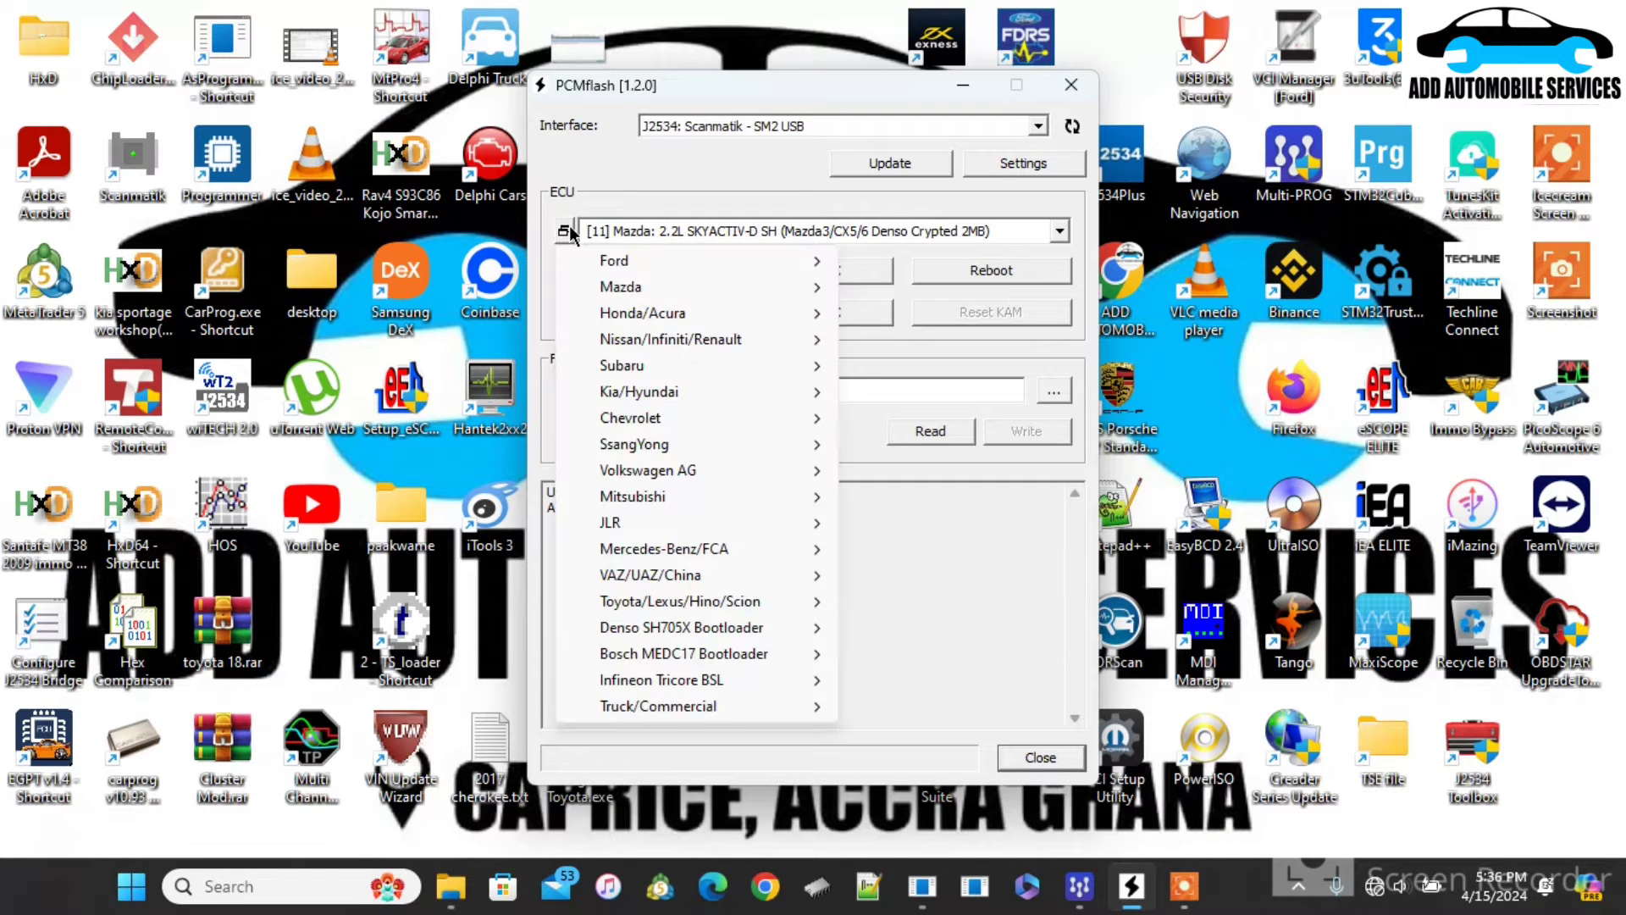
mouse_move(642, 312)
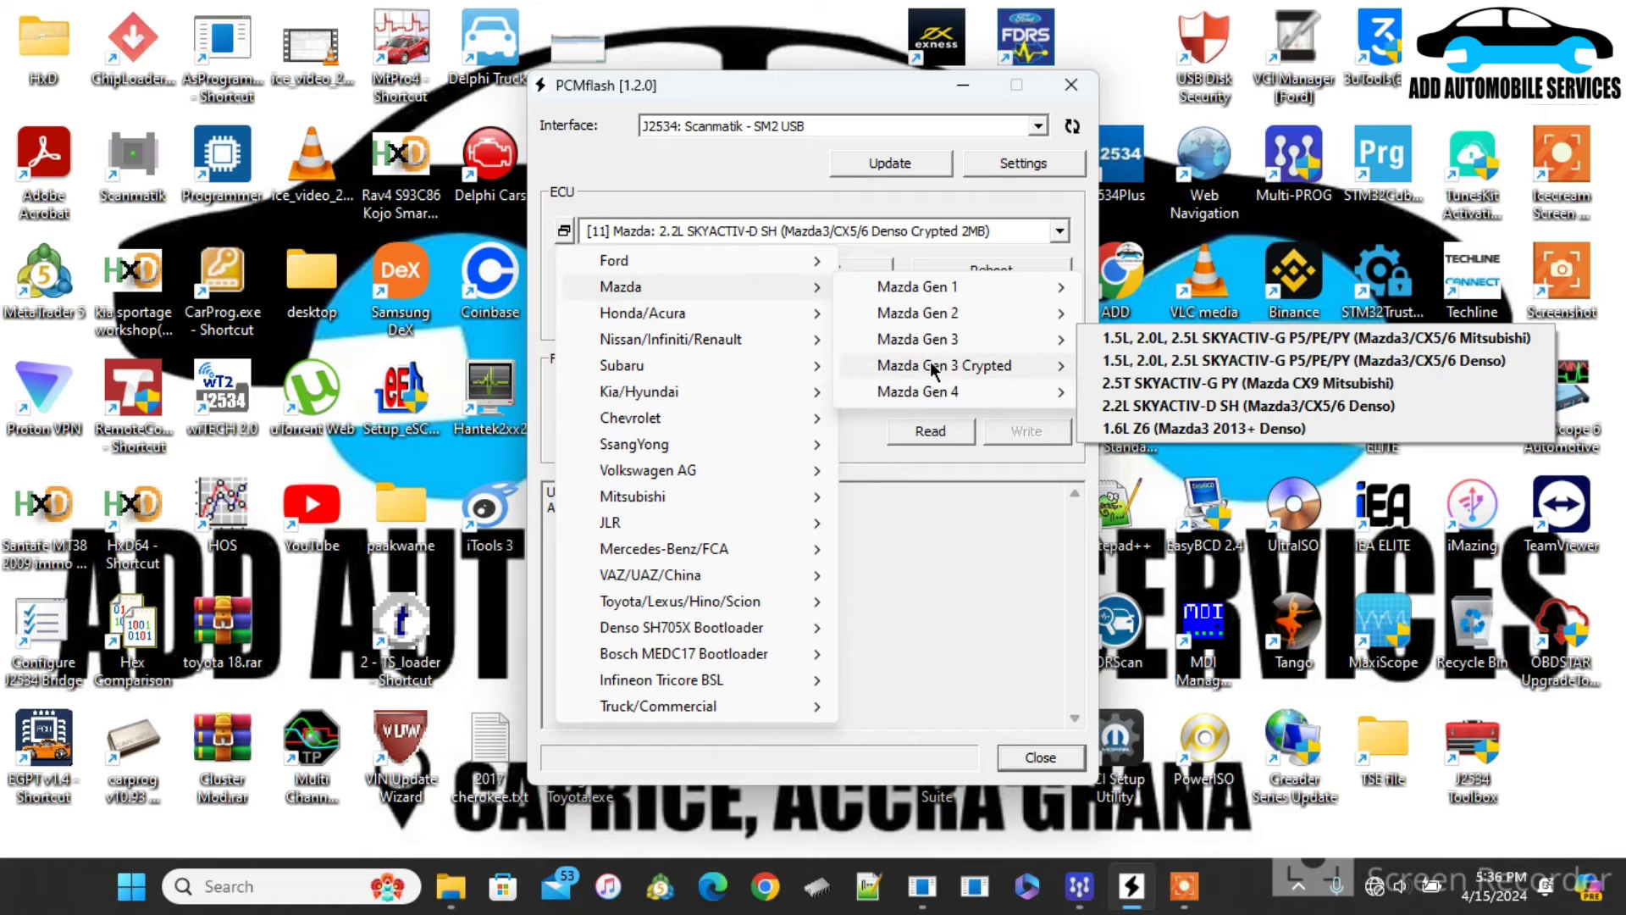
mouse_move(944, 366)
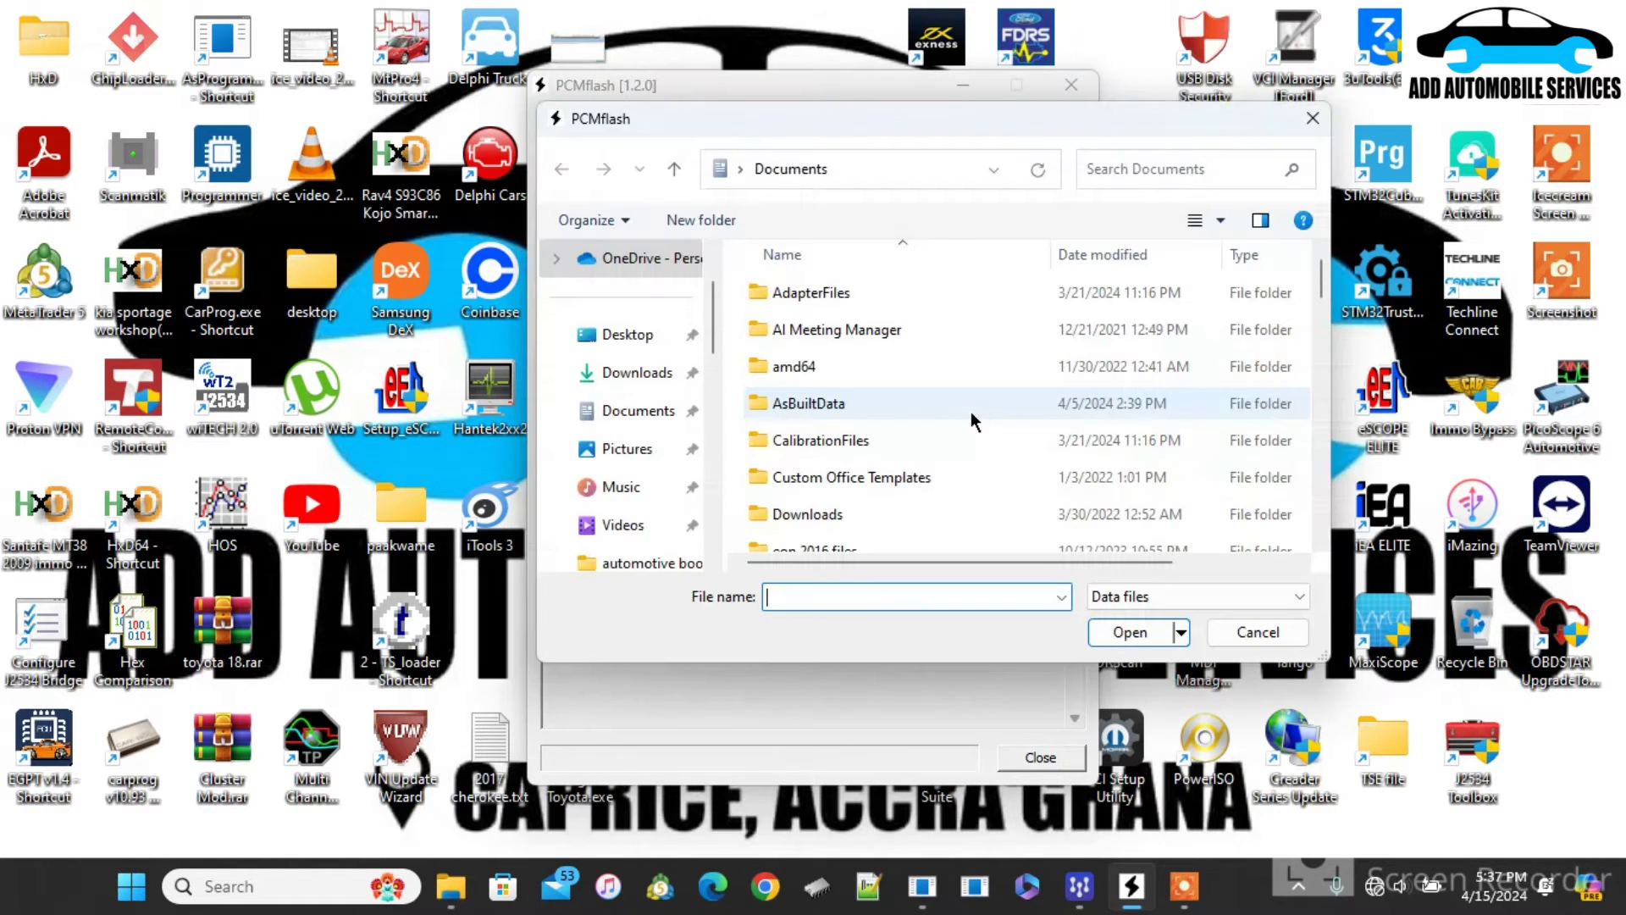
Step: Select PY9W-188K2-A-20240415-155818.bin from Documents as the file to write
scroll("down", 3)
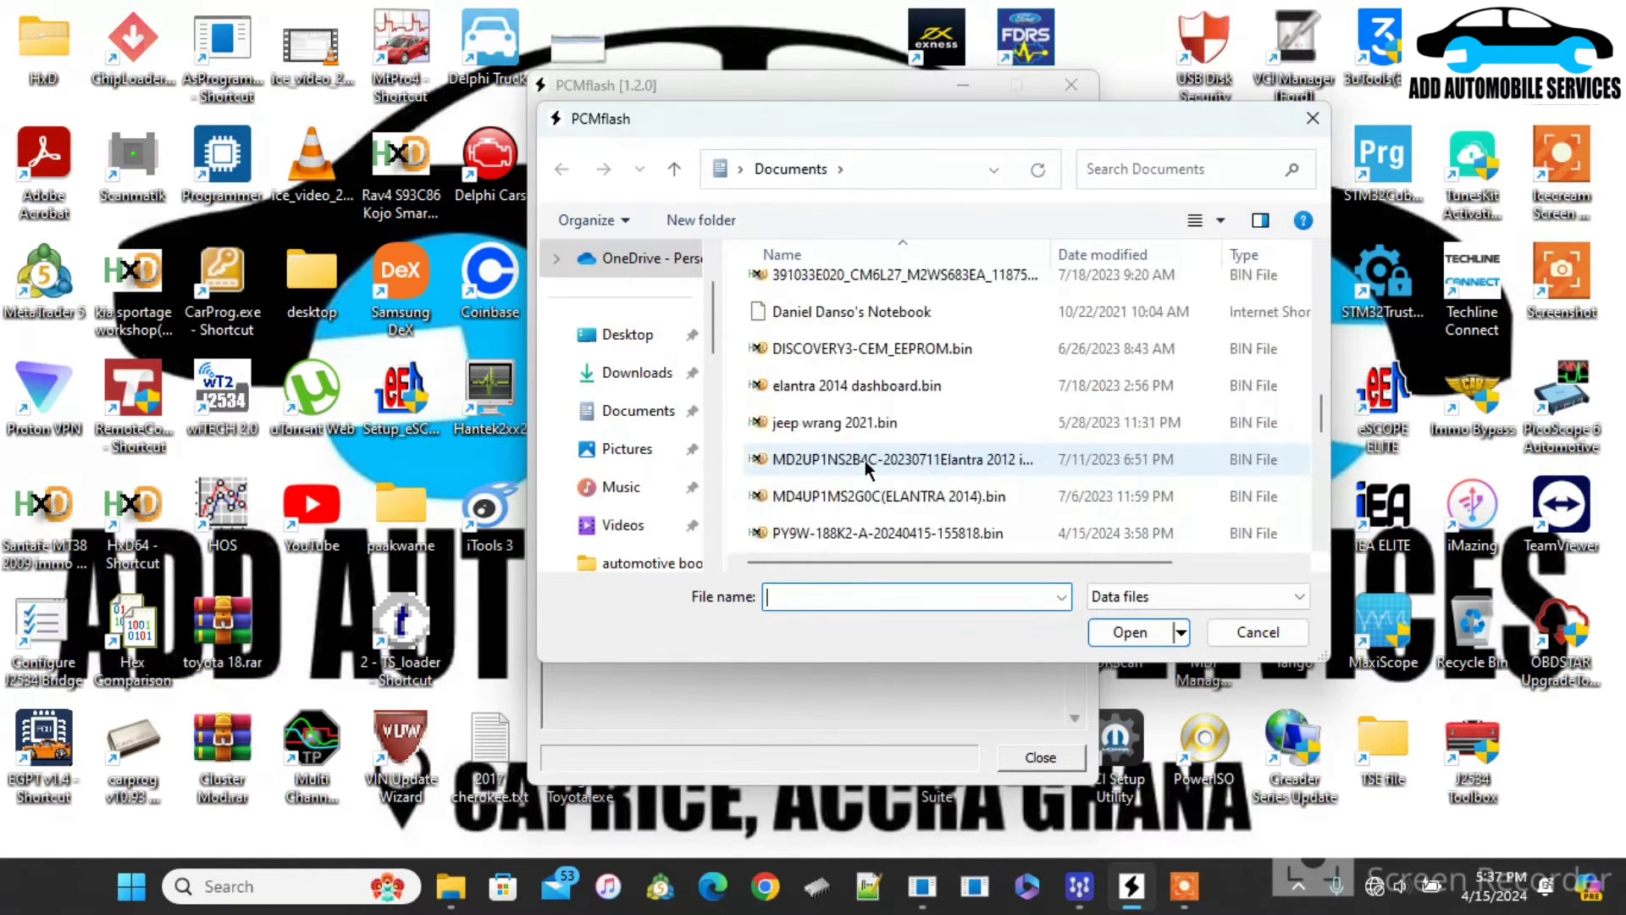
scroll("down", 3)
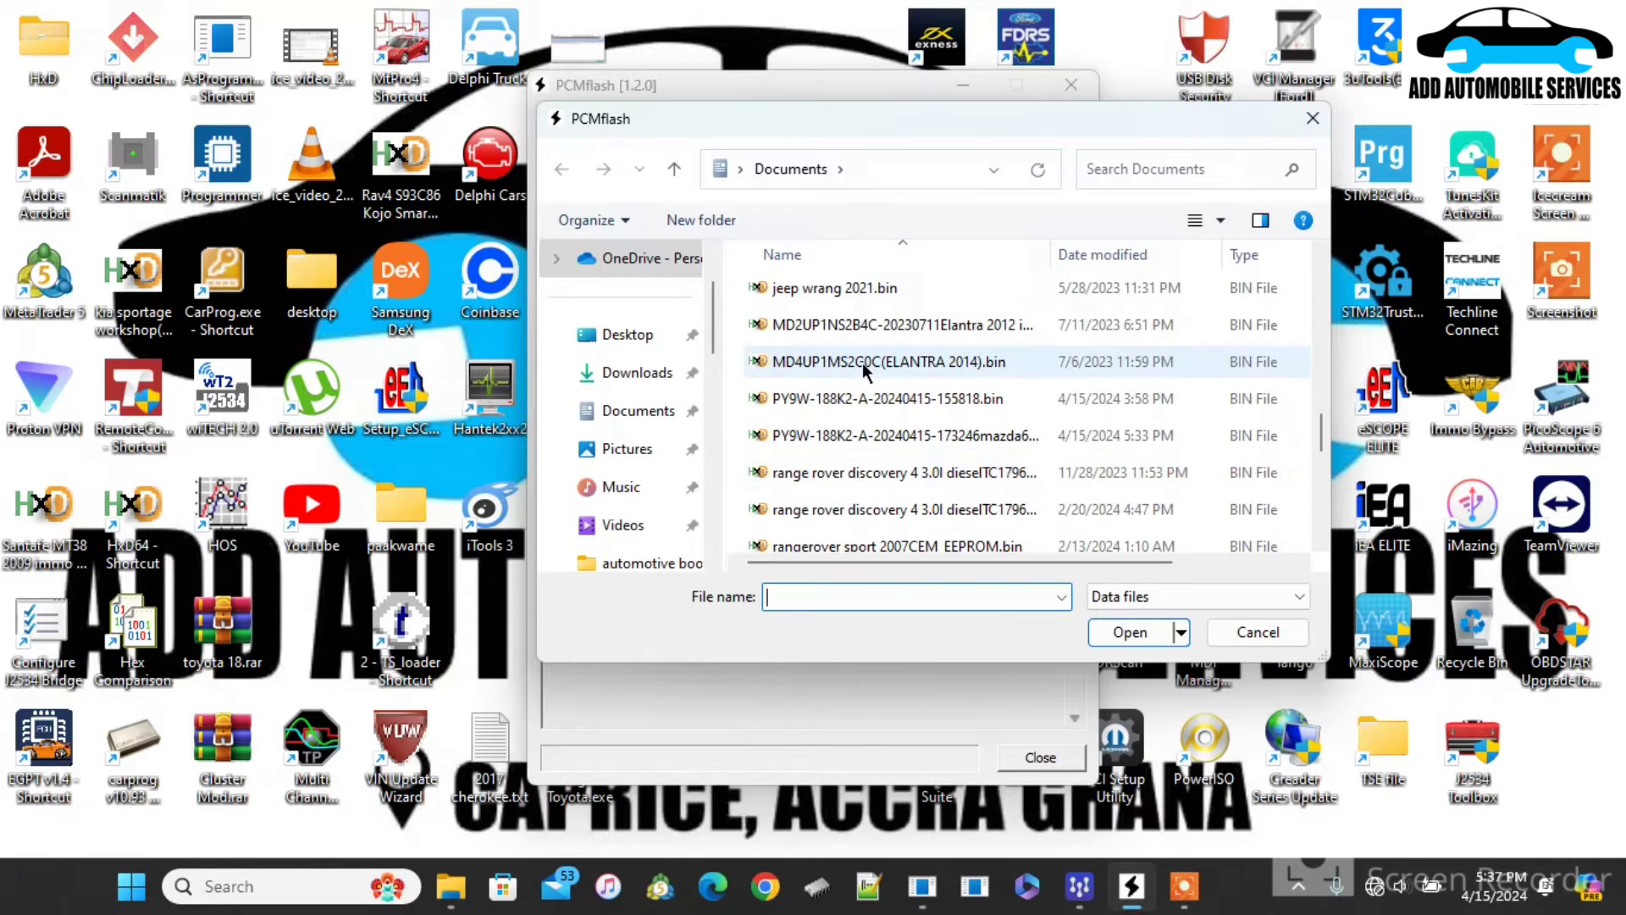
left_click(889, 398)
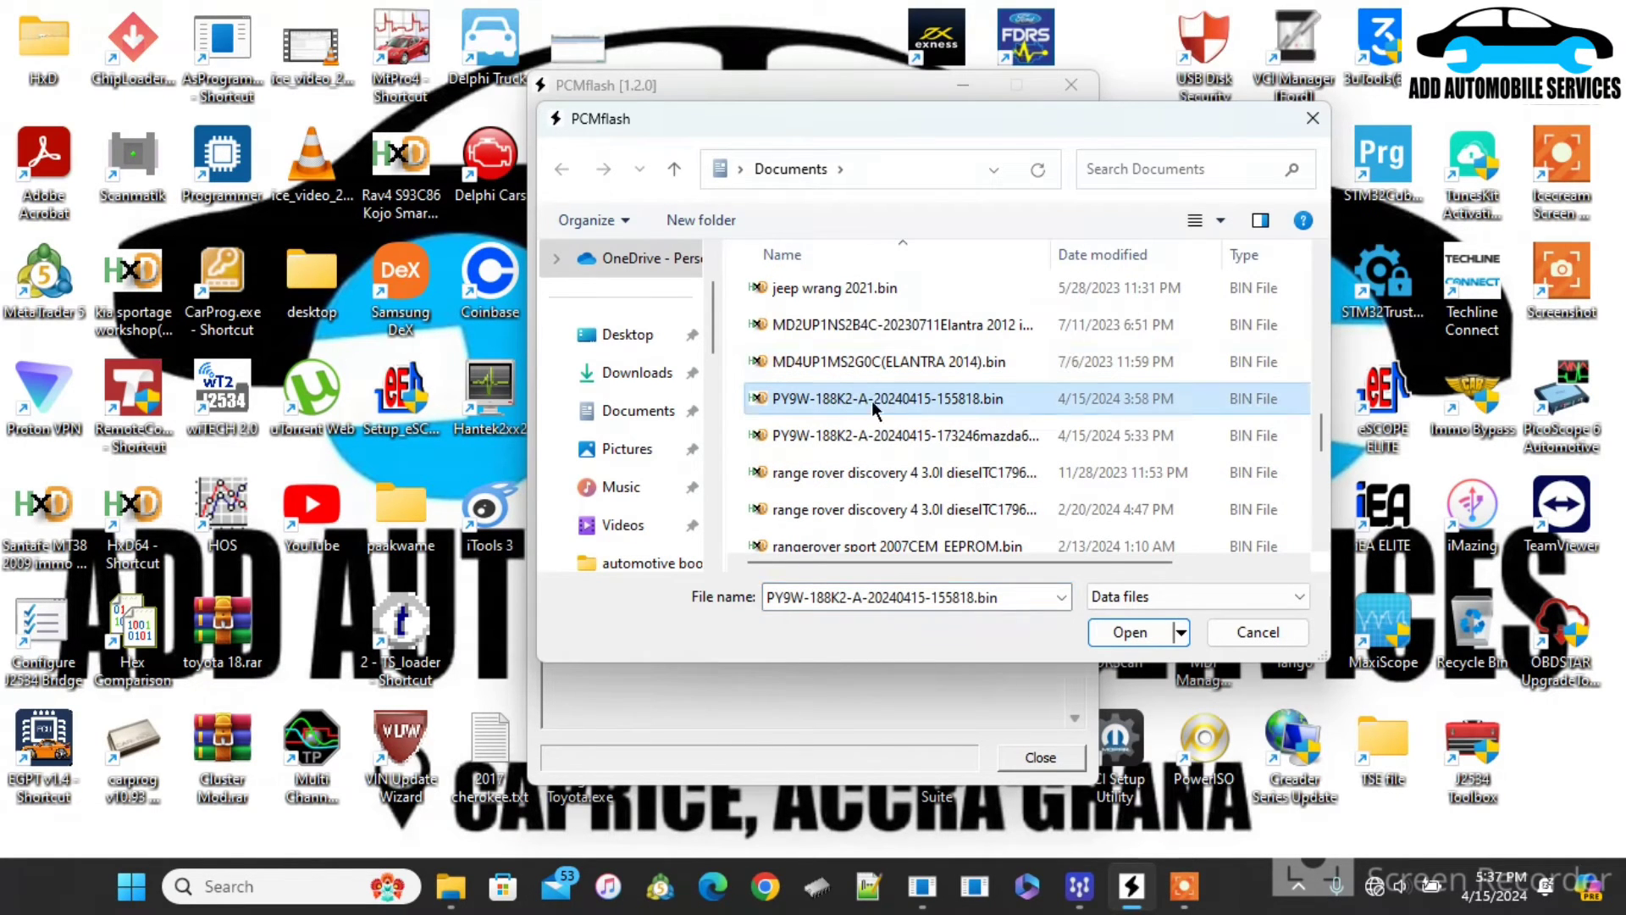
left_click(1130, 632)
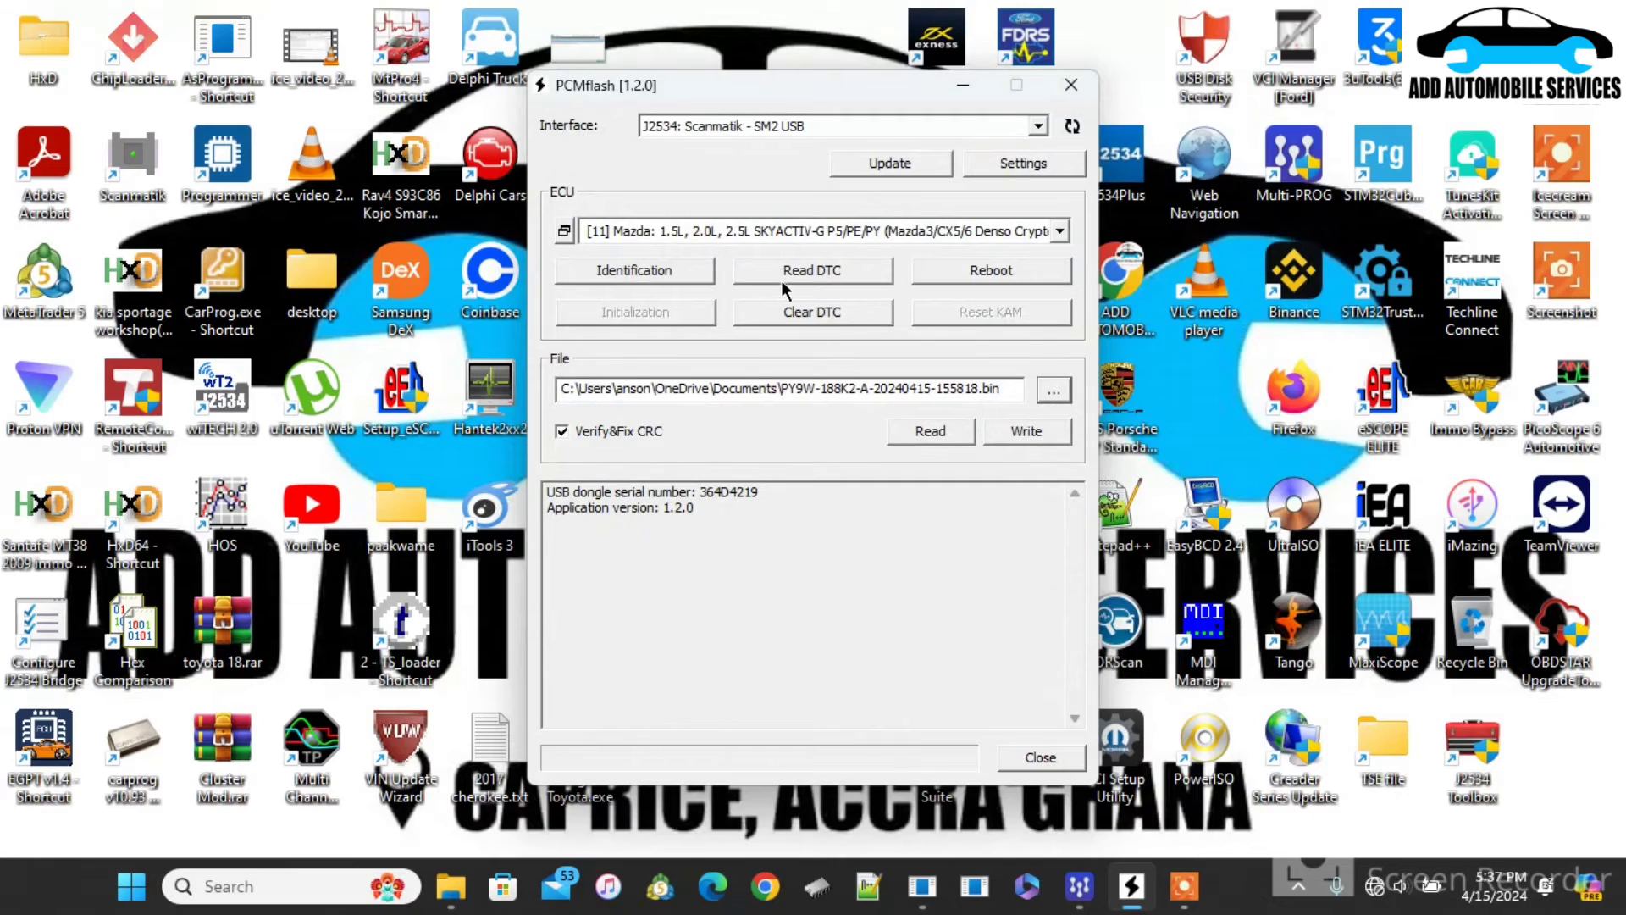
Step: Re-identify the connected ECU, confirming the battery voltage prompt
left_click(633, 269)
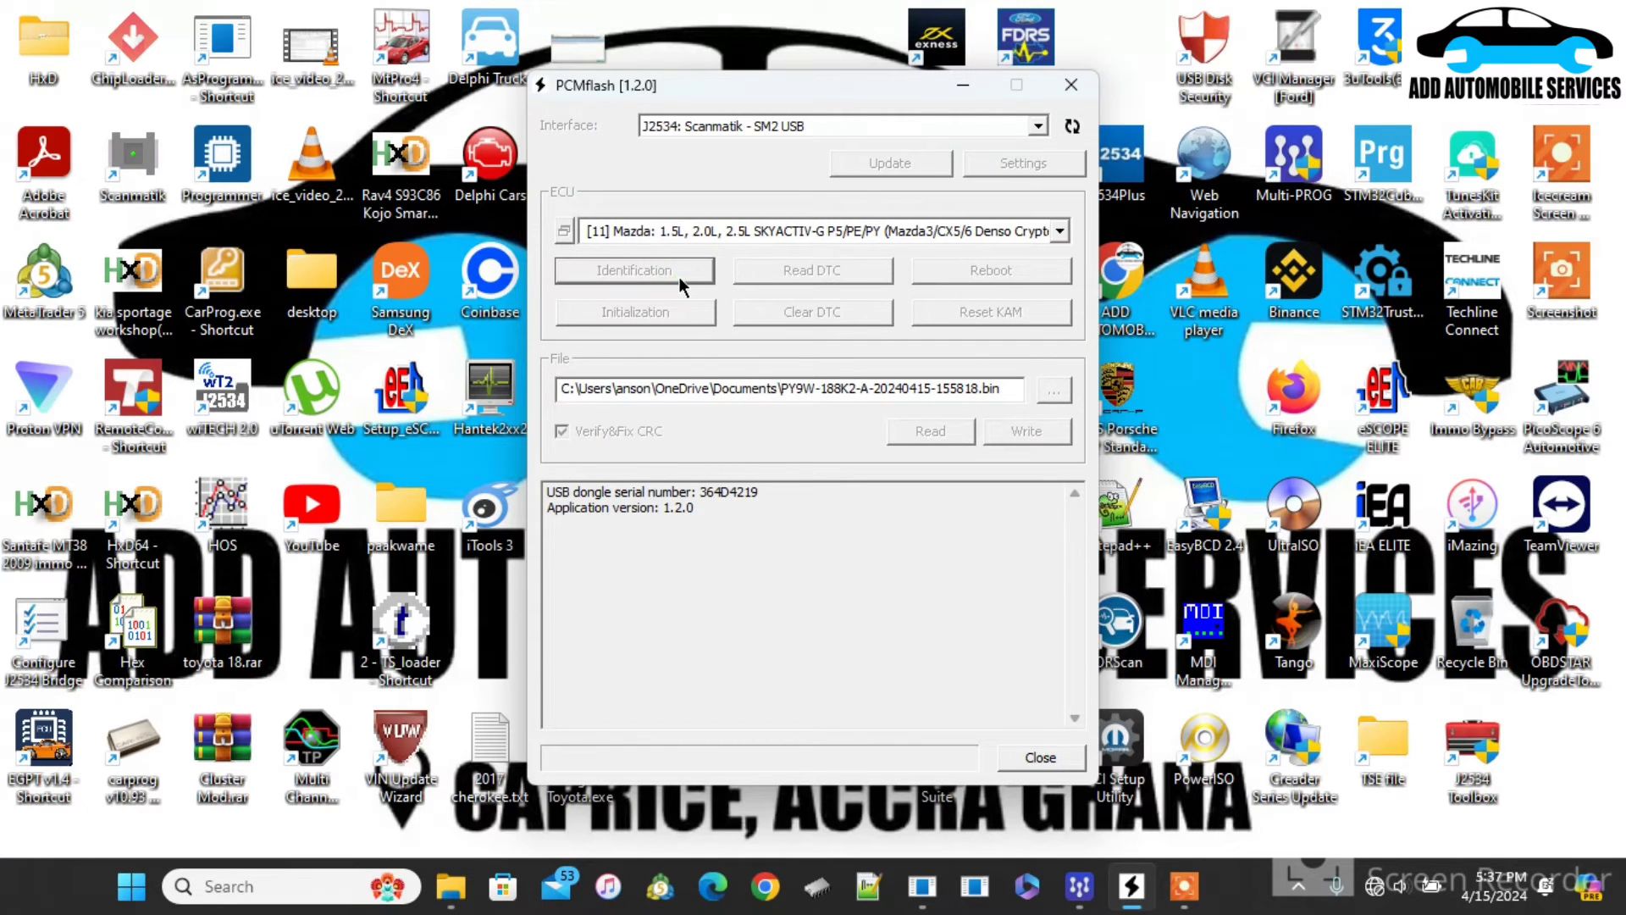
left_click(633, 269)
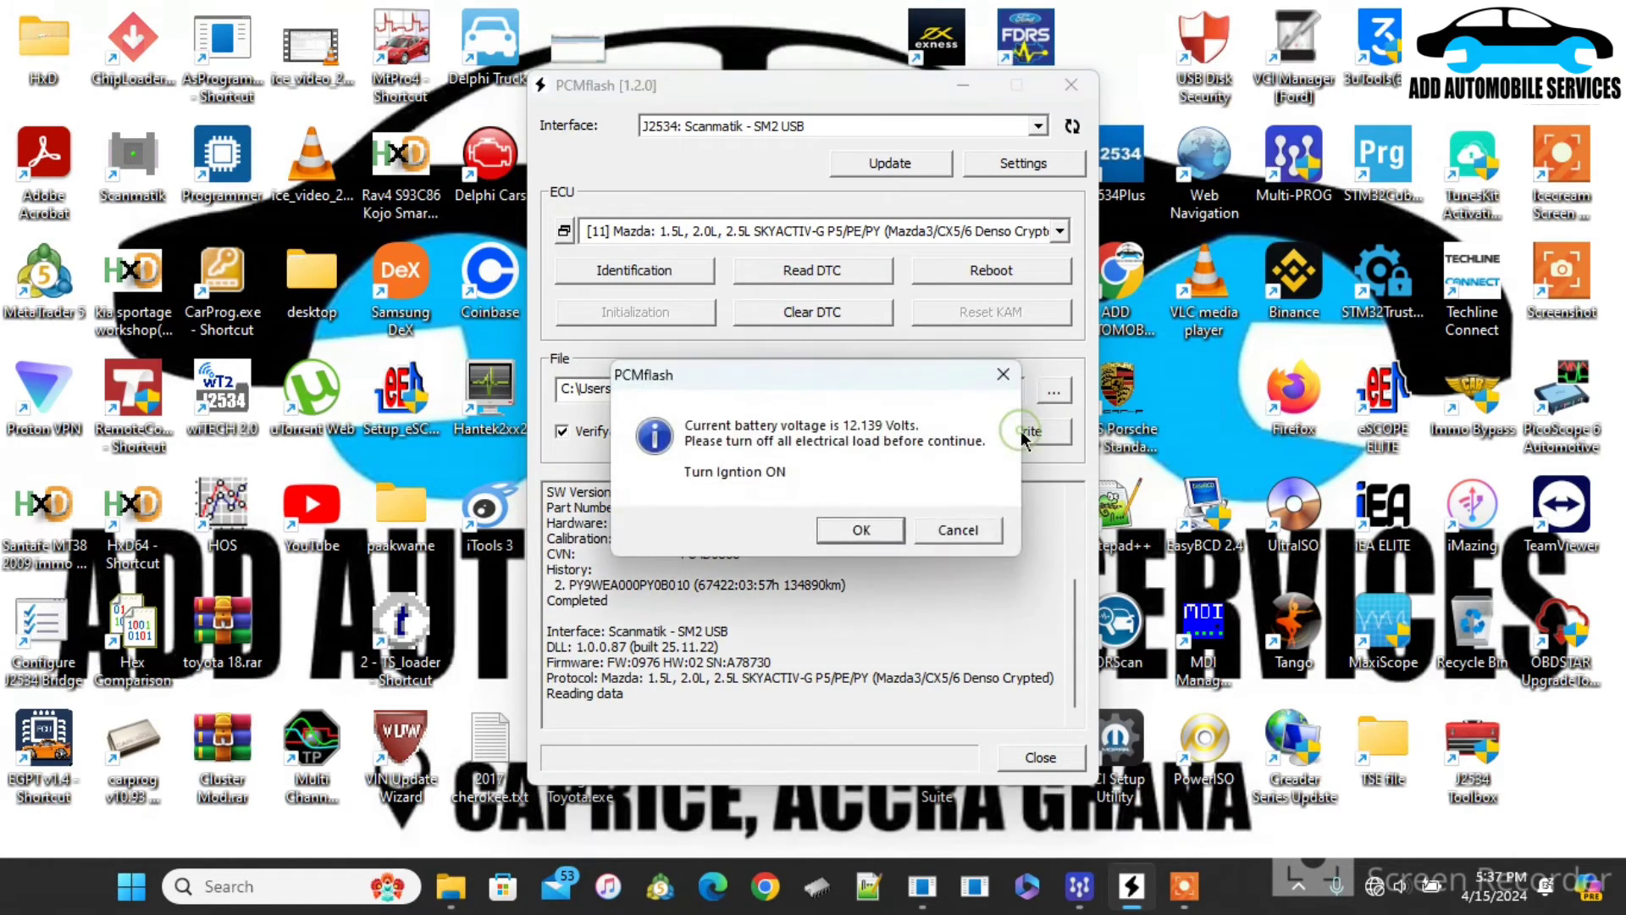
left_click(860, 528)
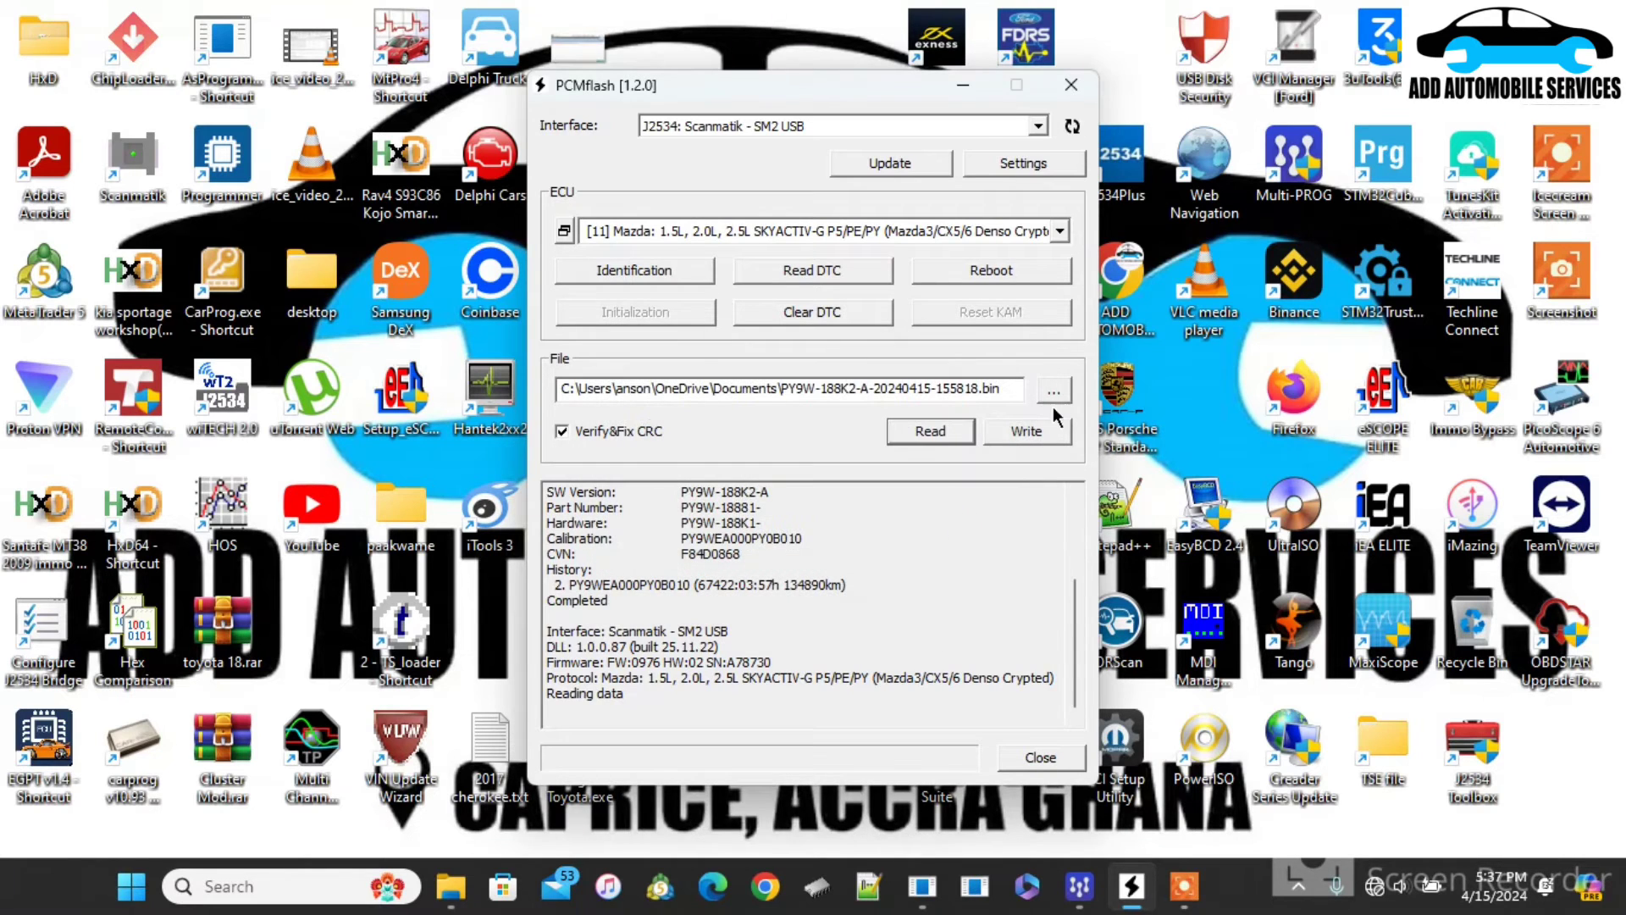
Step: Start writing the loaded .bin, reaching the 'Checksums are correct' prompt
left_click(1027, 430)
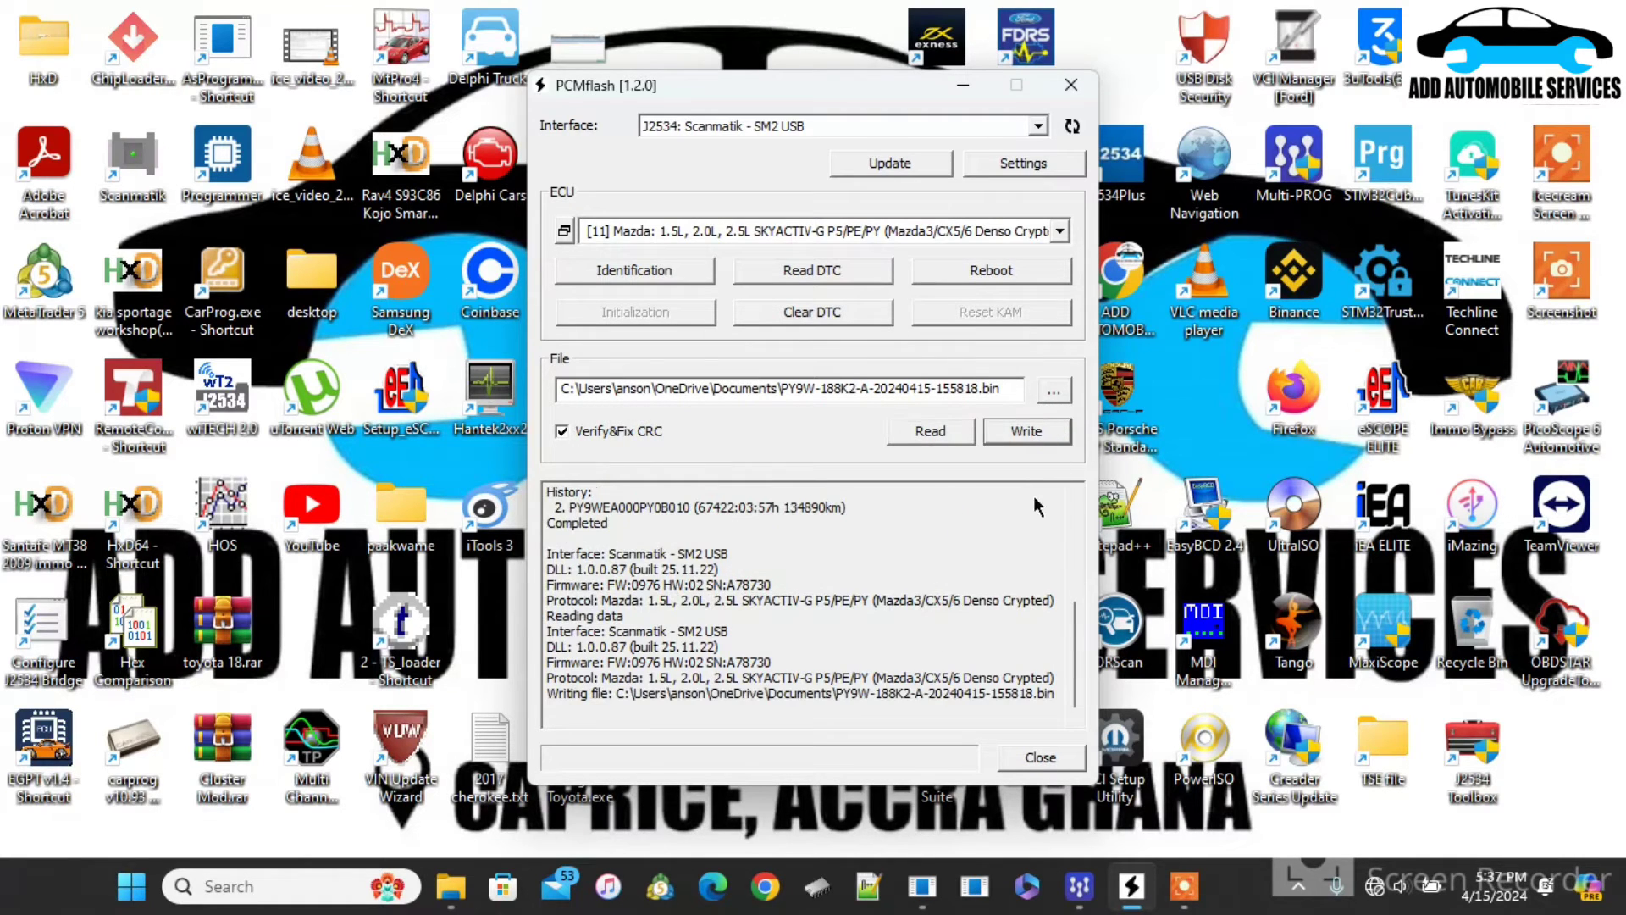
left_click(1026, 430)
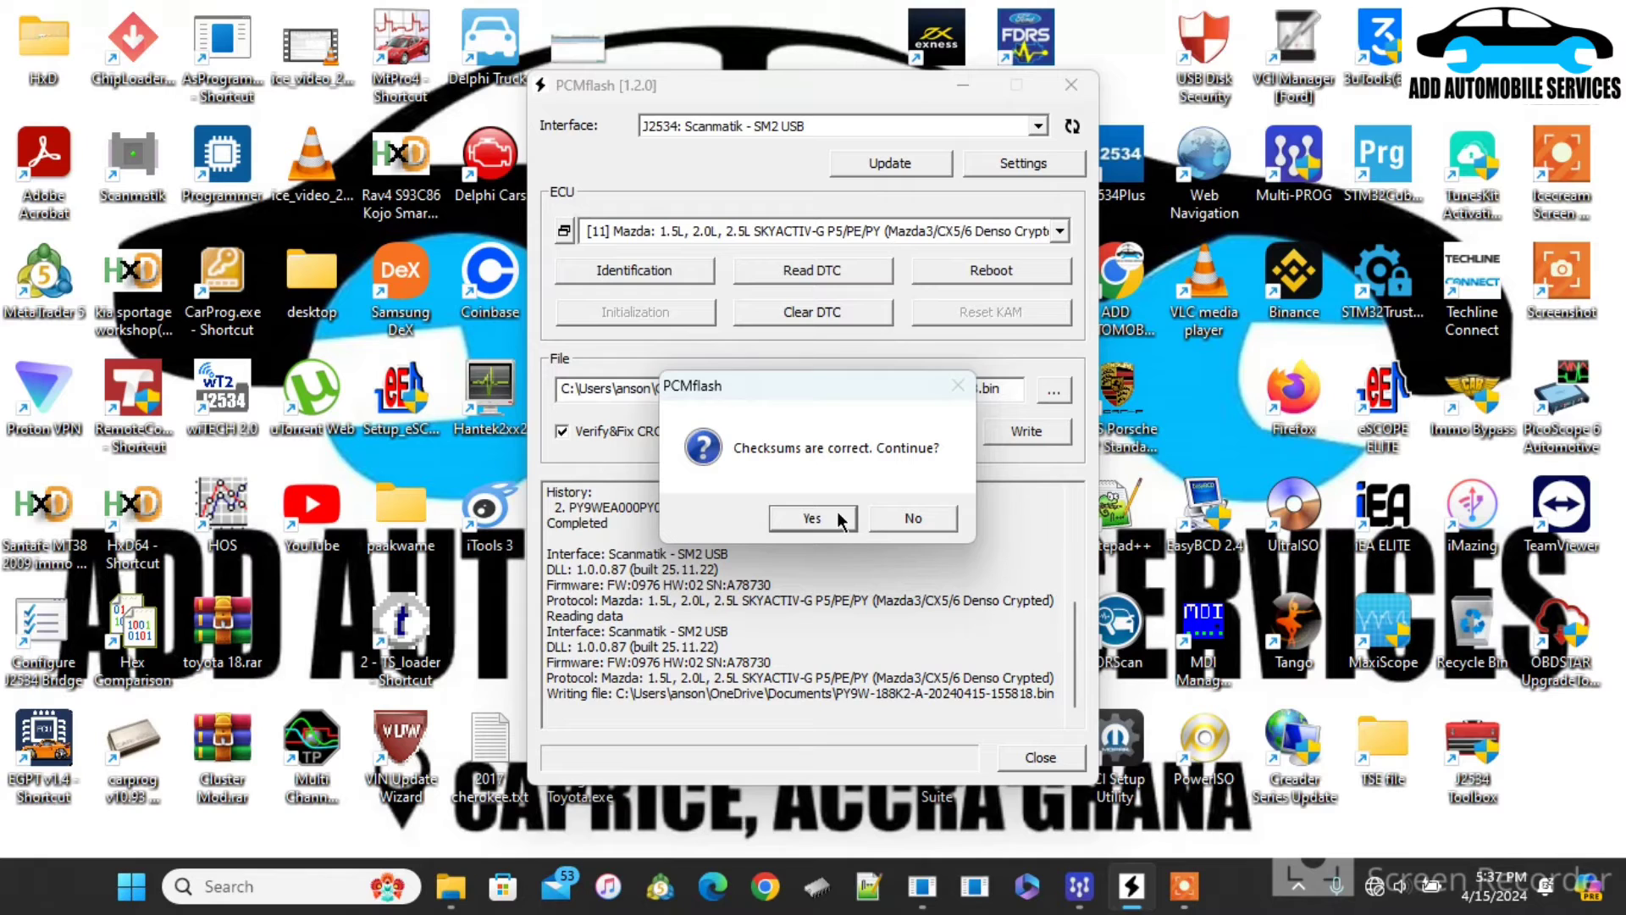
Step: Confirm checksums and ignition-on, then write PY9W-188K2-A-20240415-155818.bin to the ECU
left_click(811, 518)
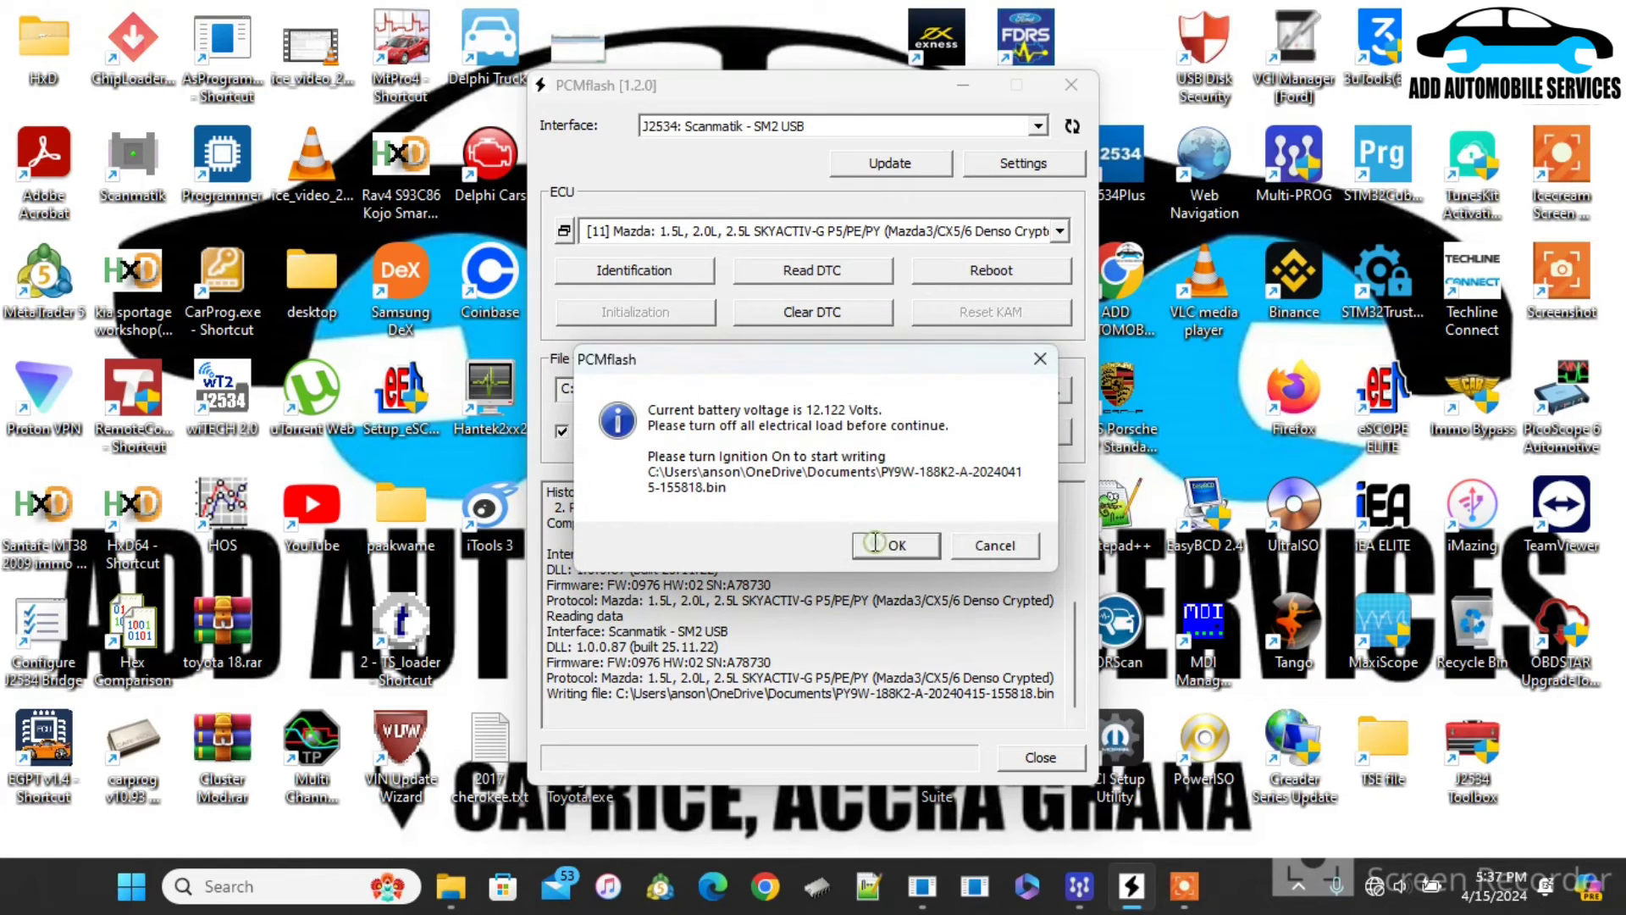
left_click(895, 544)
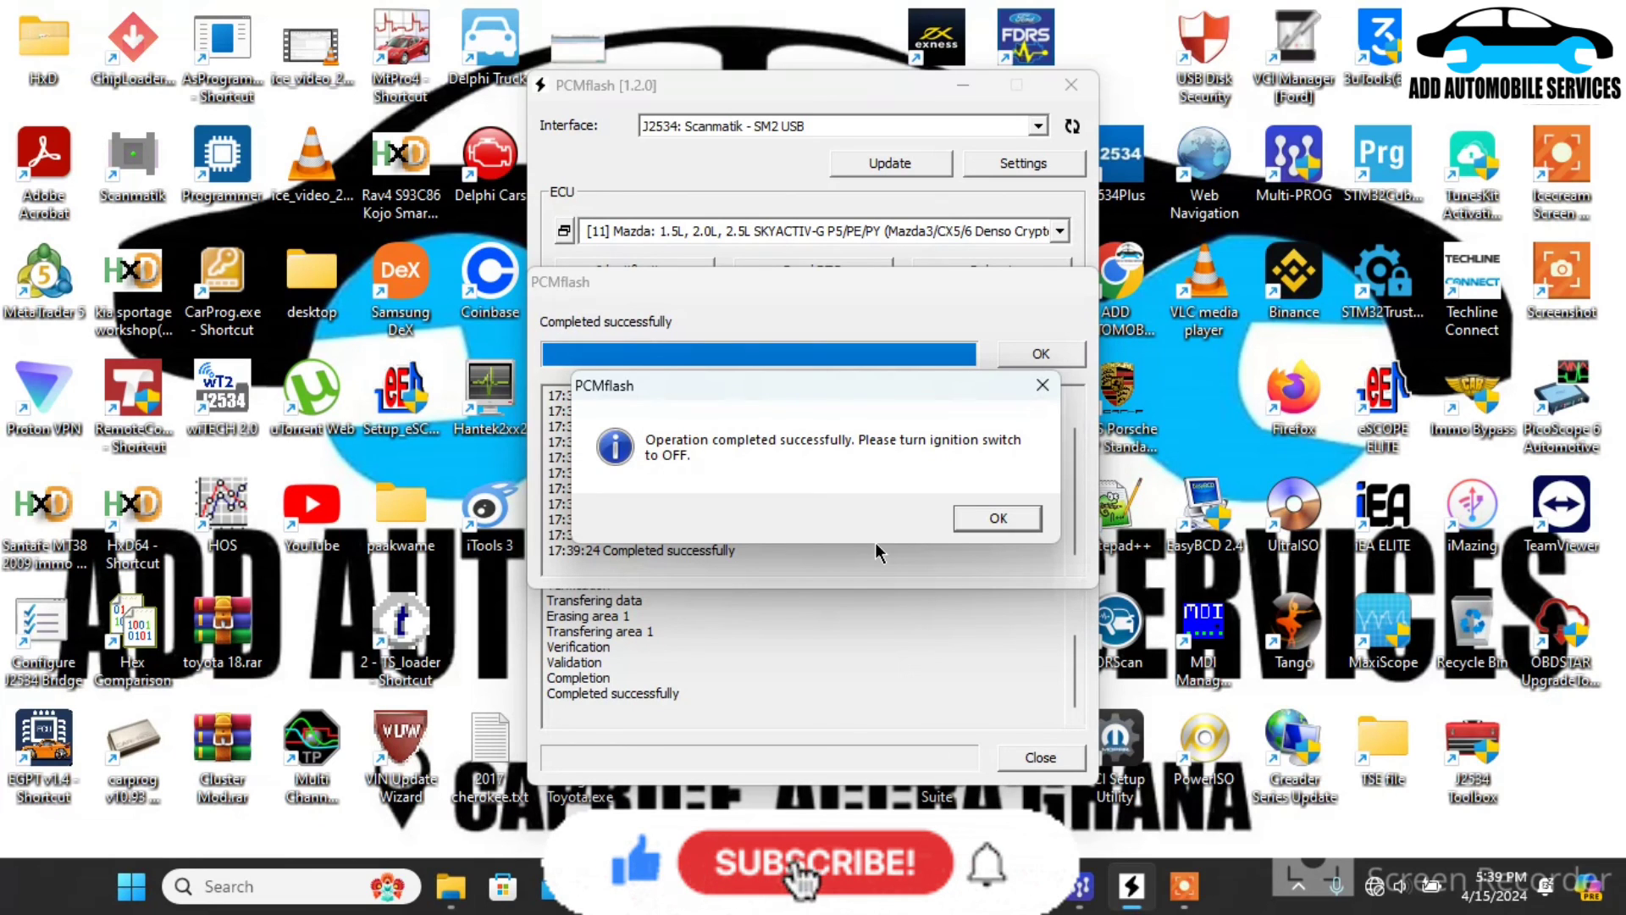
Step: Acknowledge the 'Operation completed successfully' and ignition-off messages
left_click(814, 862)
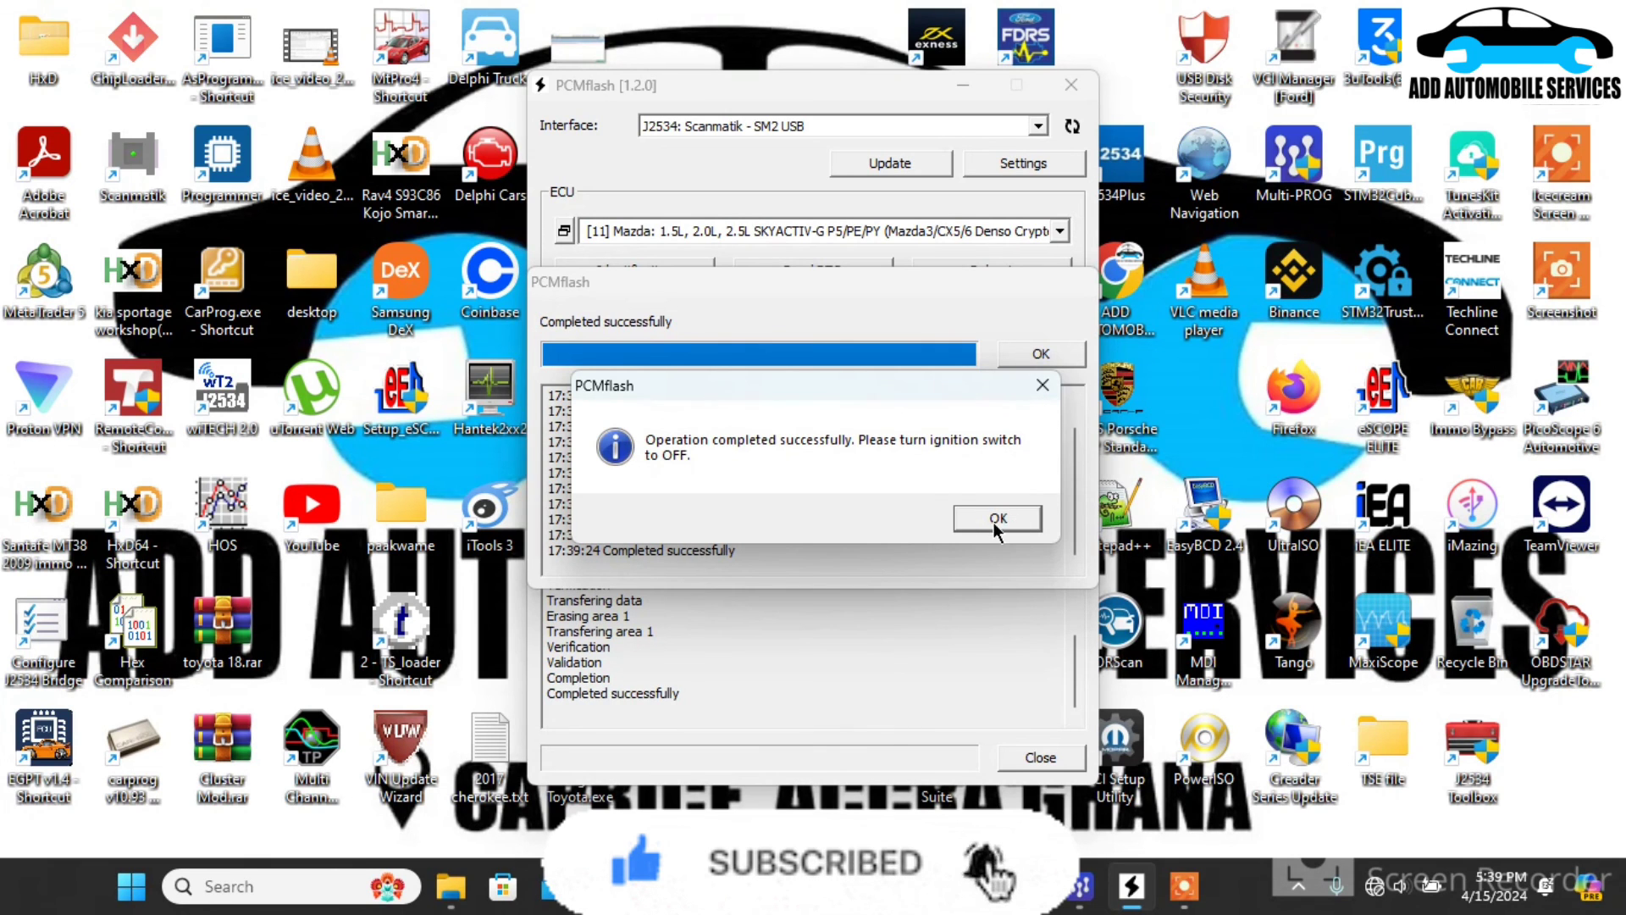
left_click(996, 518)
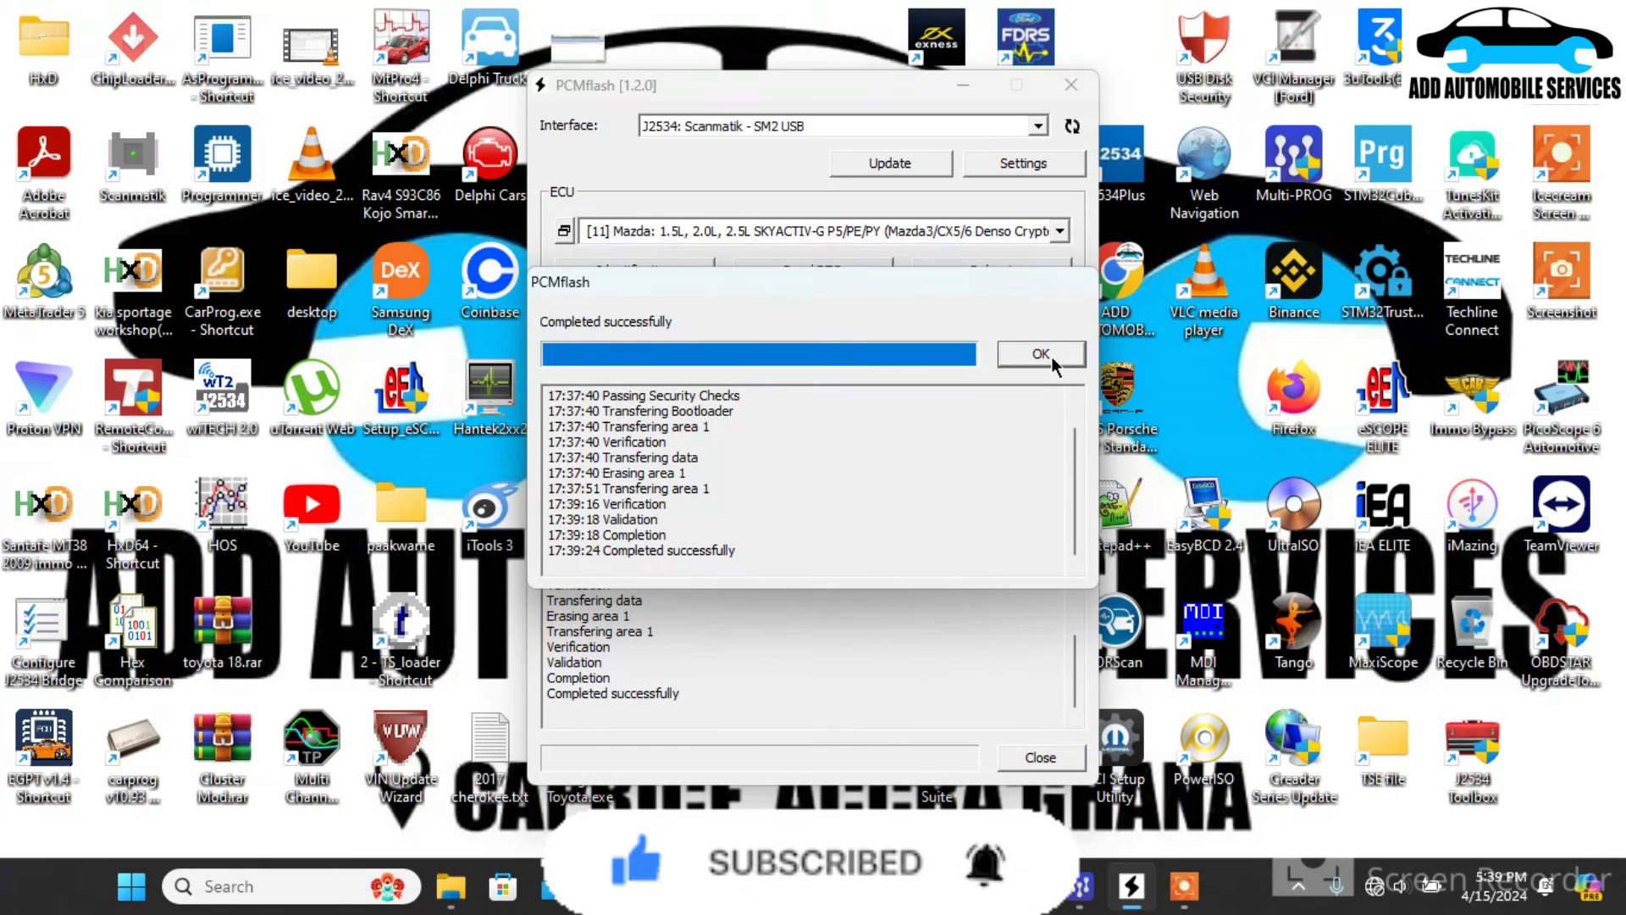